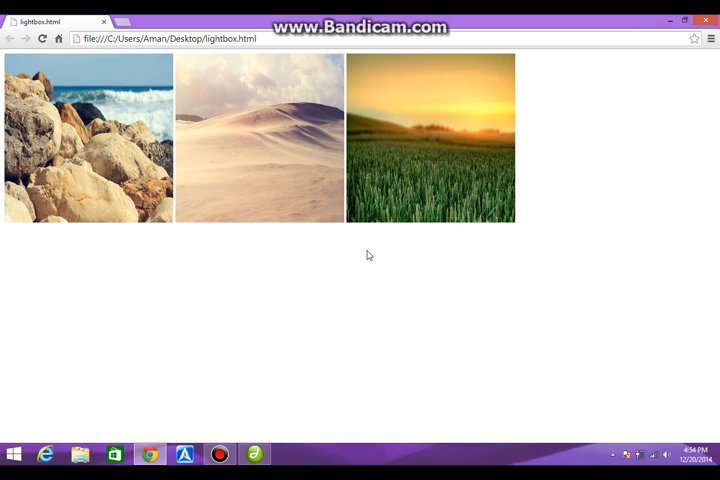
In Code view, link the jQuery file with <script src="jq.js"></script>
left_click(260, 136)
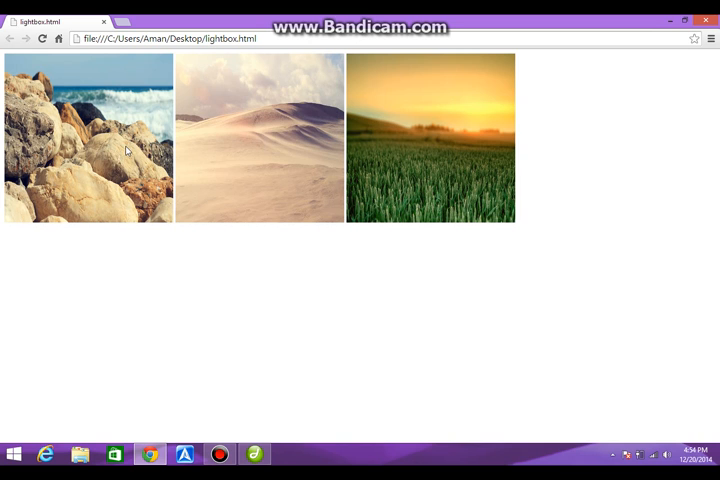
left_click(88, 138)
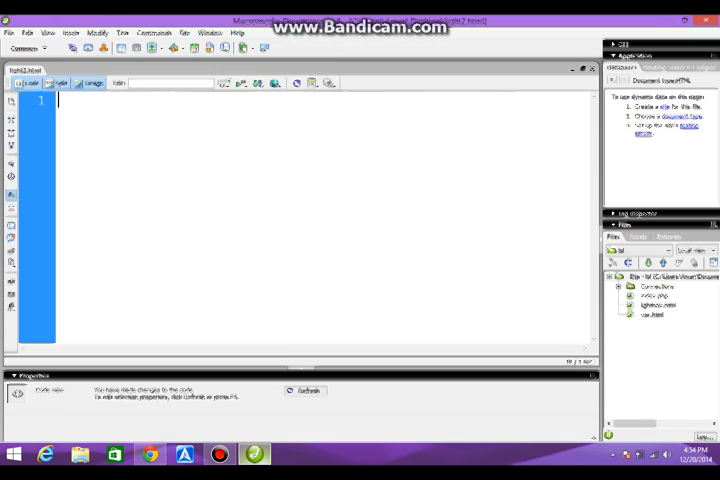
type("<script")
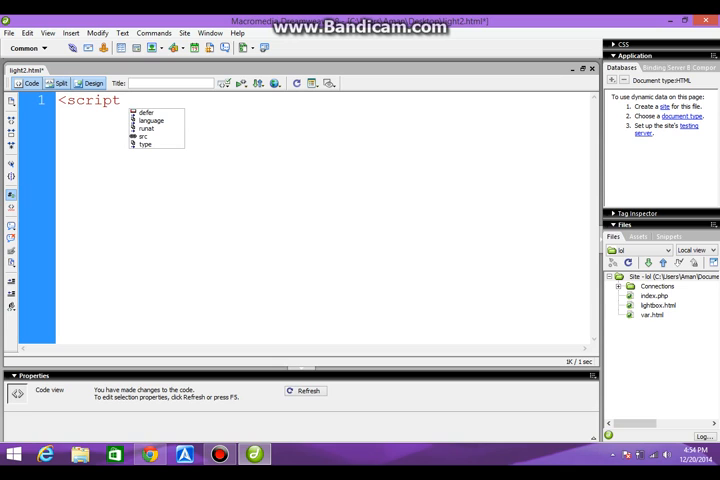
type("s")
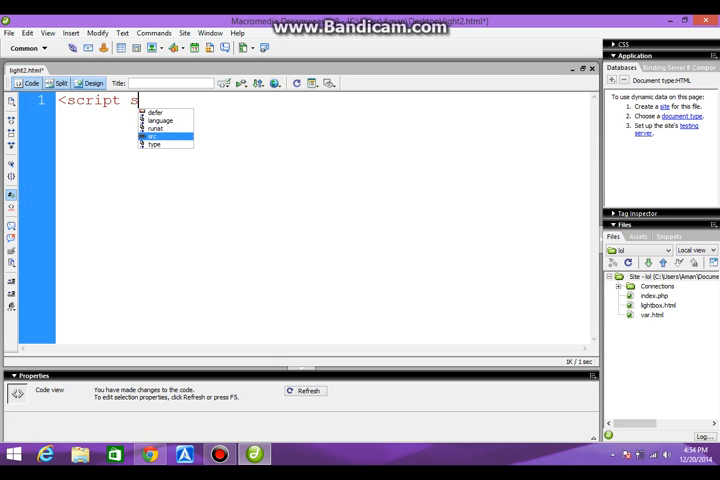
type("src=\"jq.")
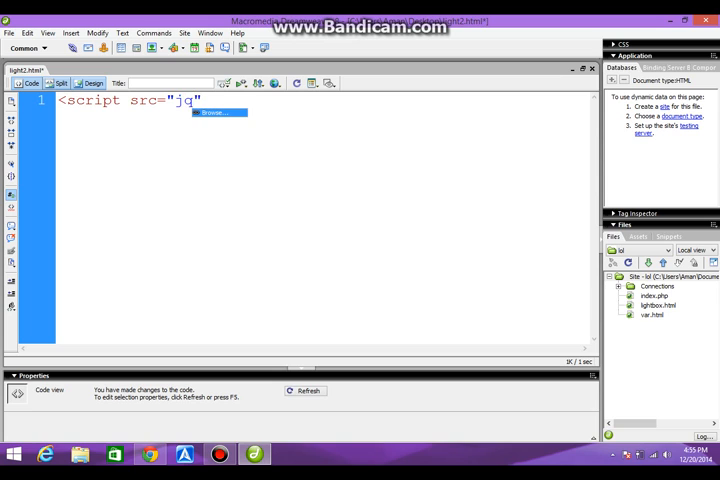
type(".js")
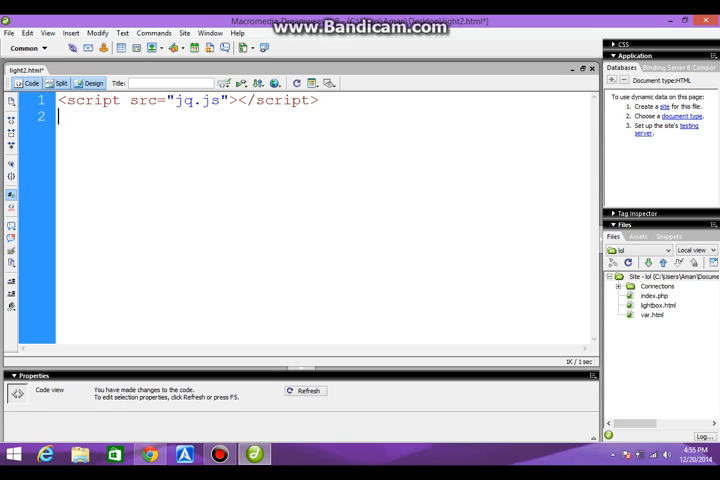
Add an empty <script></script> block and a <style></style> block, then begin an img tag
type("<script>")
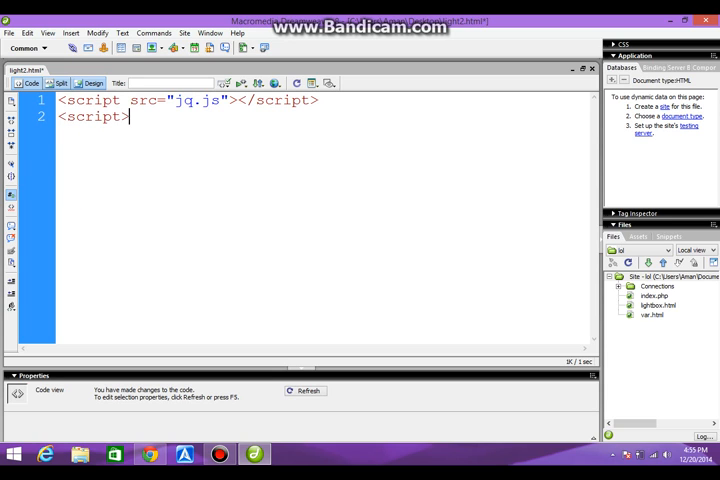
key("enter")
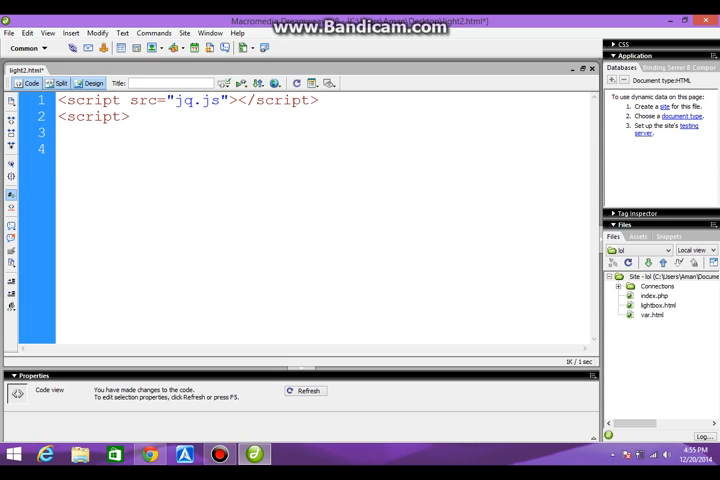
type("</script>")
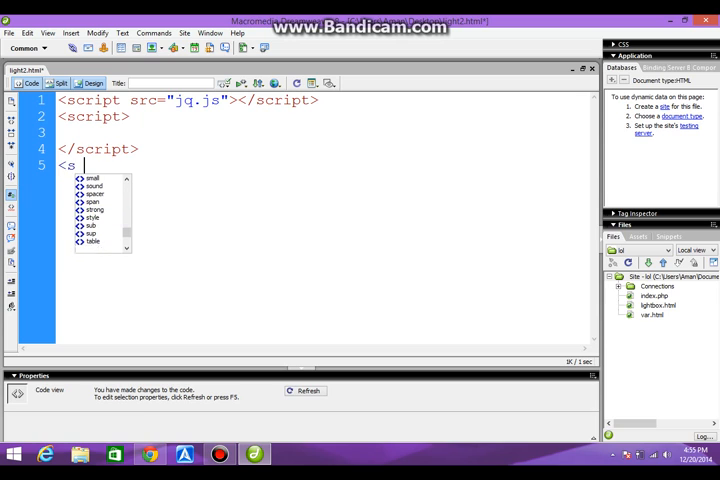
type("tyle>")
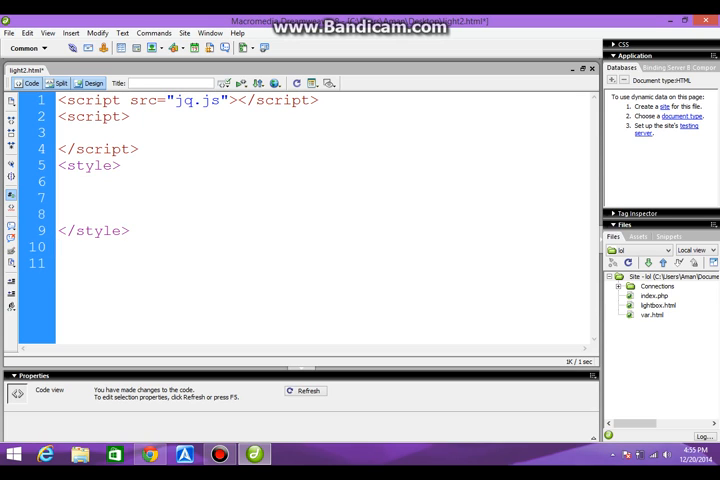
type("<img src=\"")
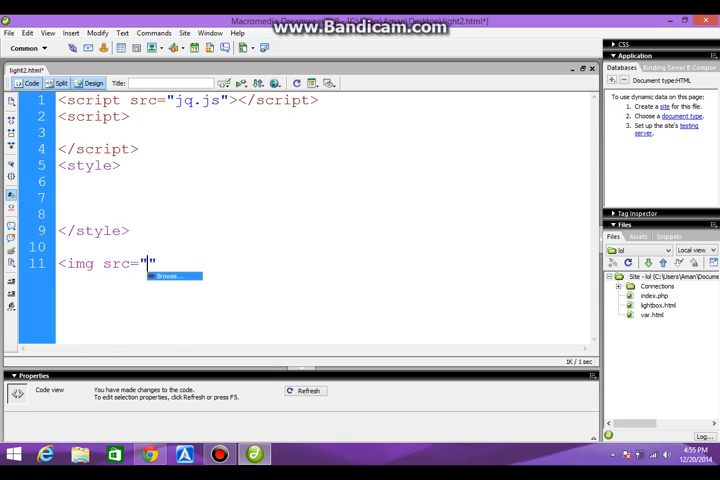
Add four img tags for 1.jpg through 4.jpg, each width 300px and height 300px
type("1.j")
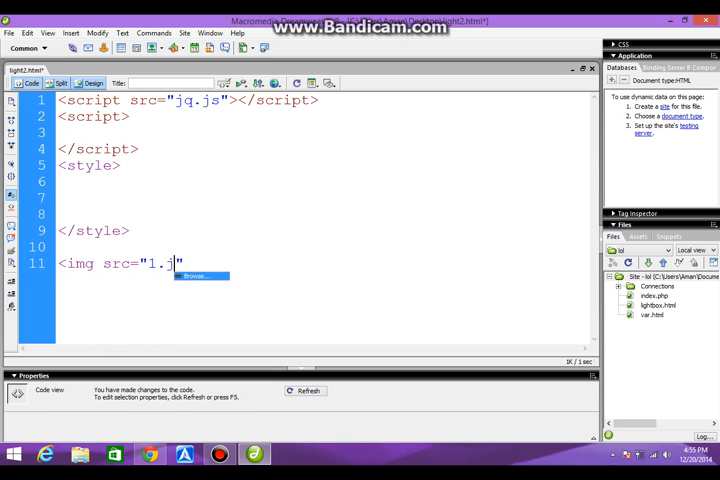
type("pg")
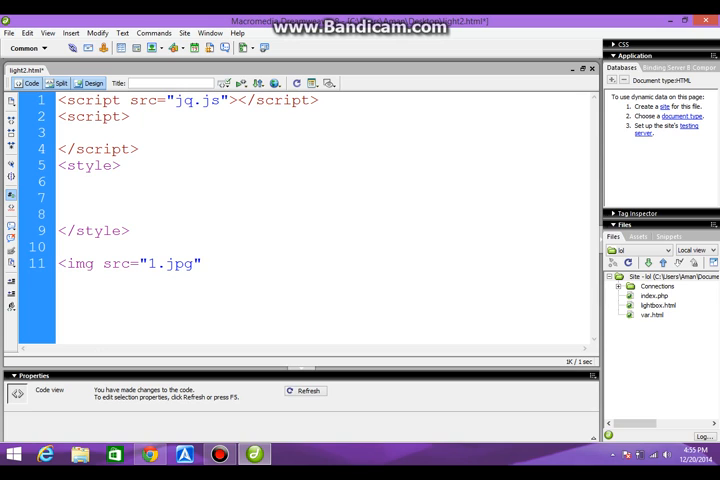
type("width=\"")
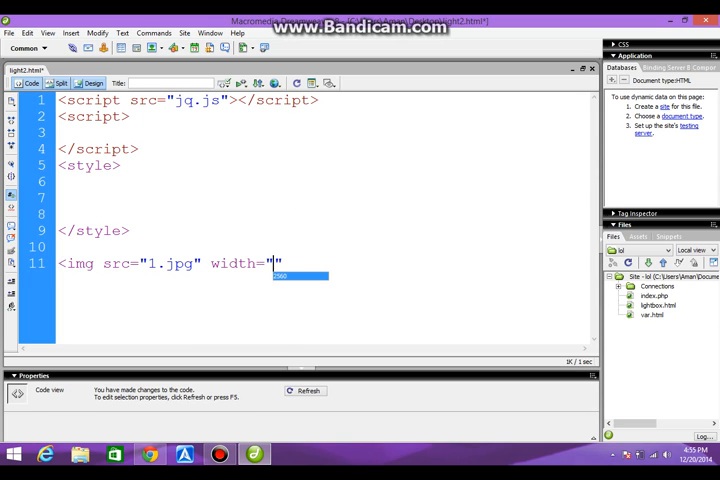
type("300p")
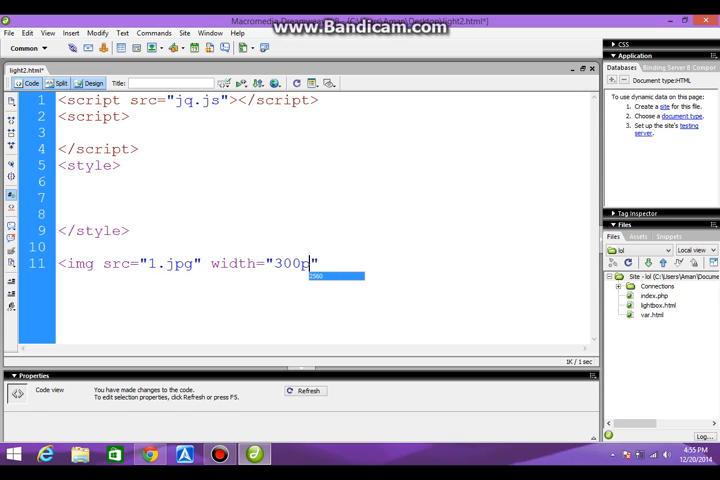
type("px")
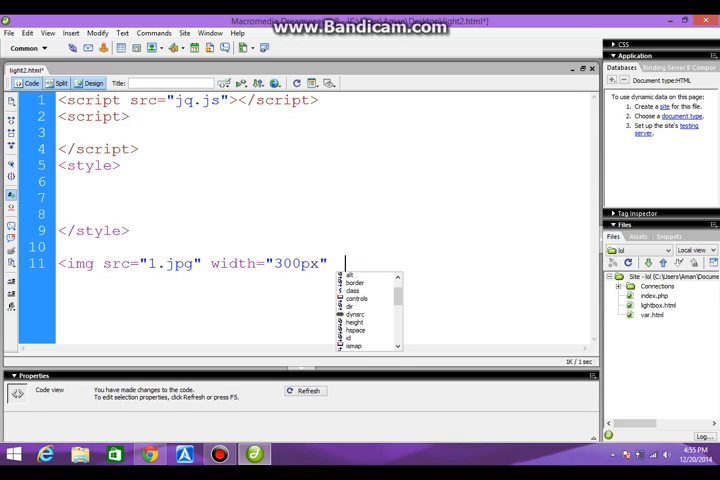
type("height=\"300p")
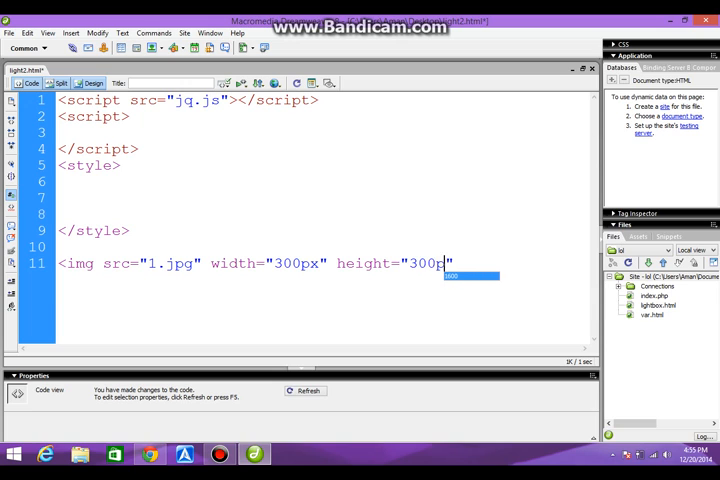
type("x\">")
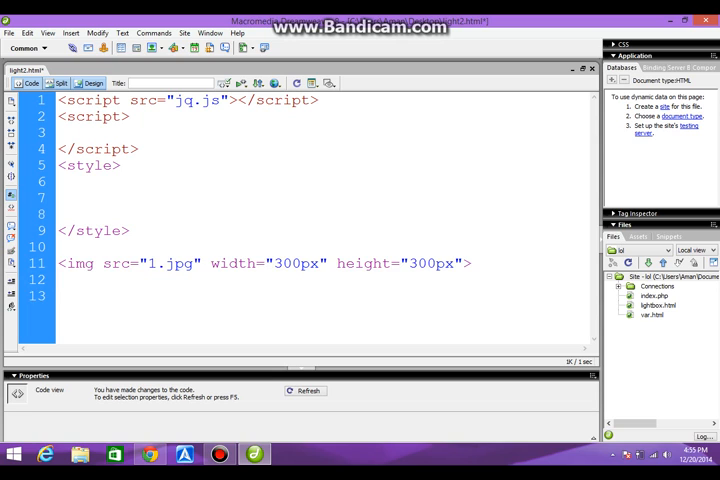
type("<img src=\"1.jpg\" width=\"300px\" height=\"300px\">")
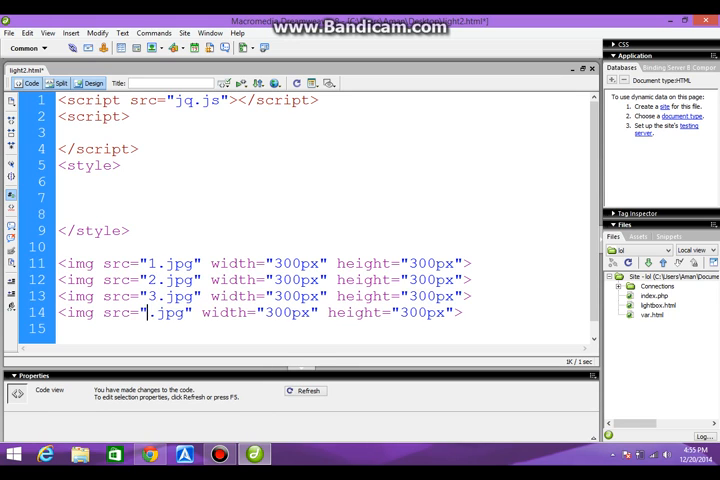
type("4")
left_click(326, 328)
type("<")
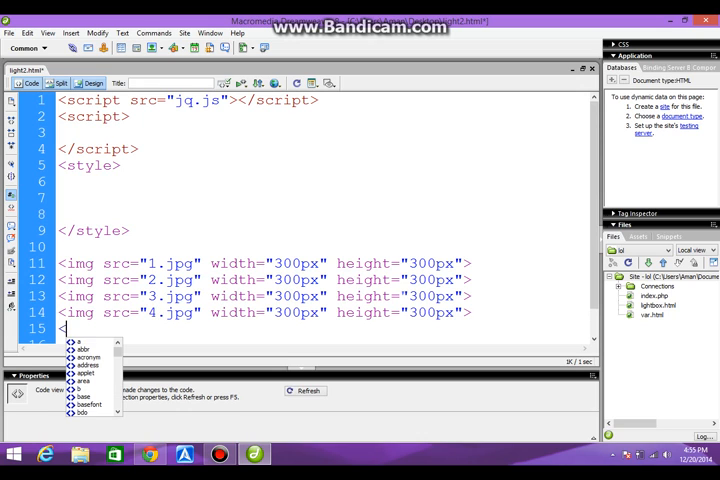
Add an empty <div id="lightbox"></div> after the images
type("div")
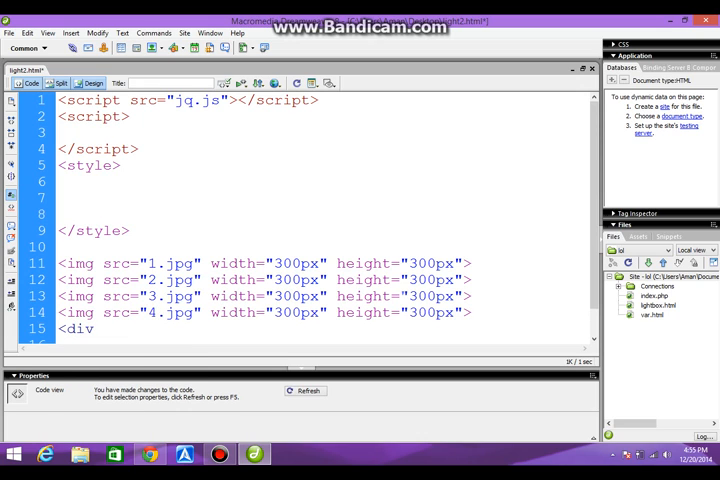
type("id=\"\"")
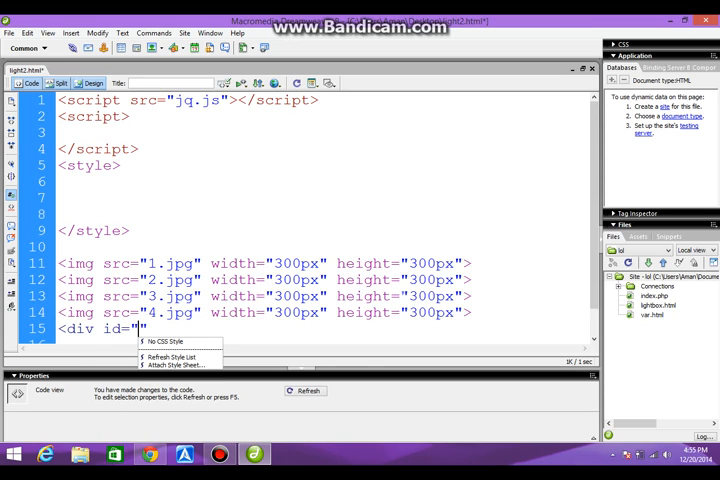
type("lightbox")
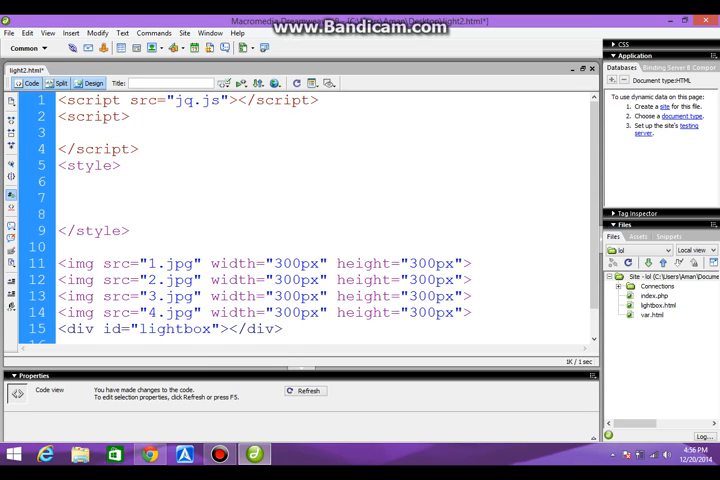
Start a #lightbox rule with position:absolute, width 60% and height 40%
type("#lig")
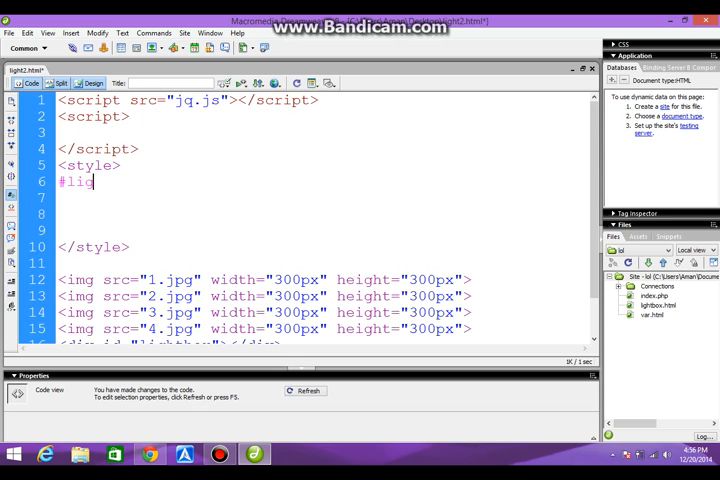
type("htbox")
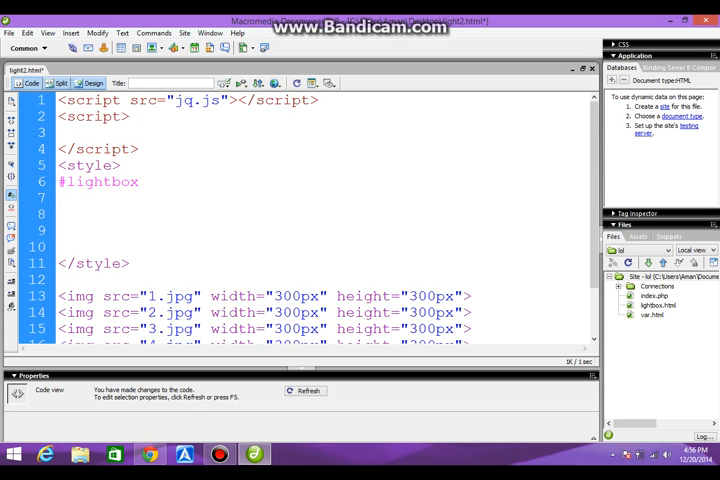
type("position:")
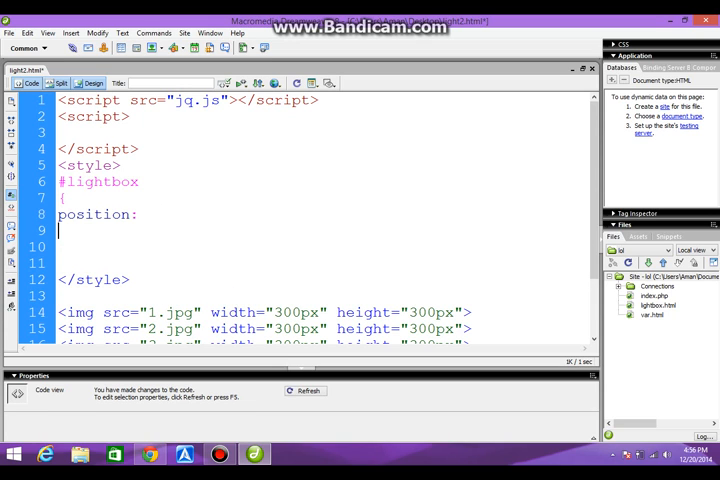
type("ab")
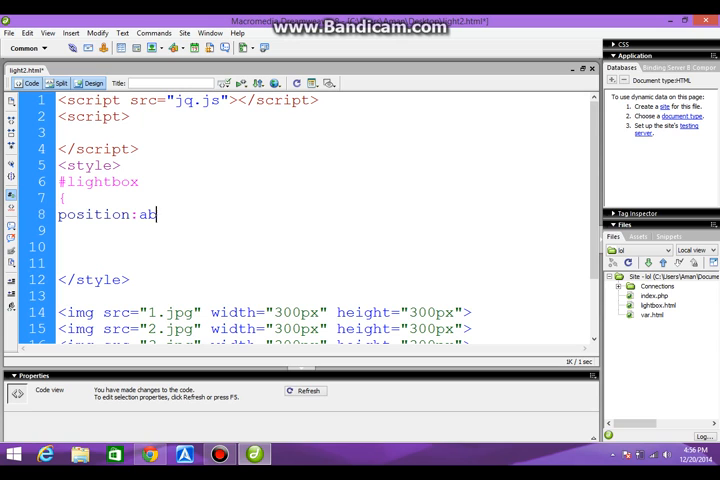
type("solute;")
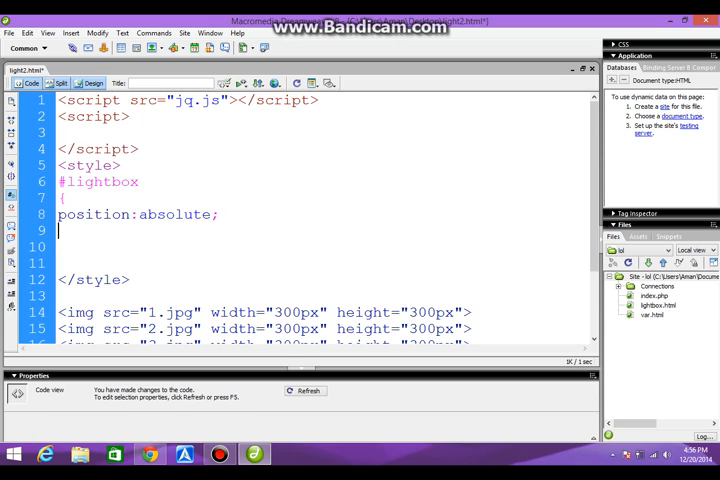
type("w")
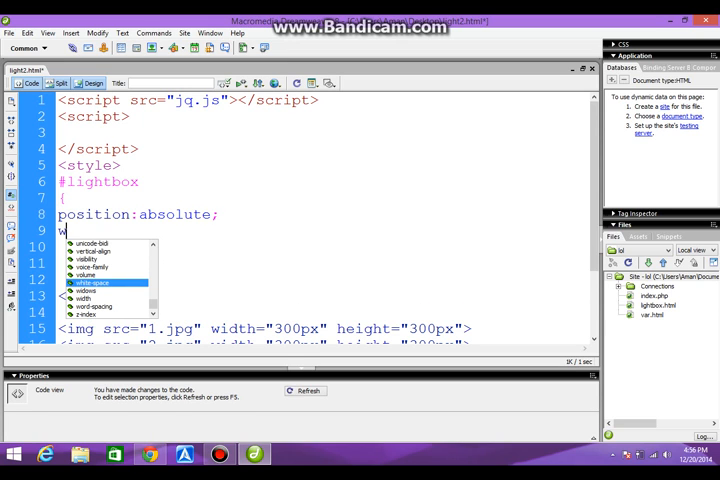
type("idth:60%;")
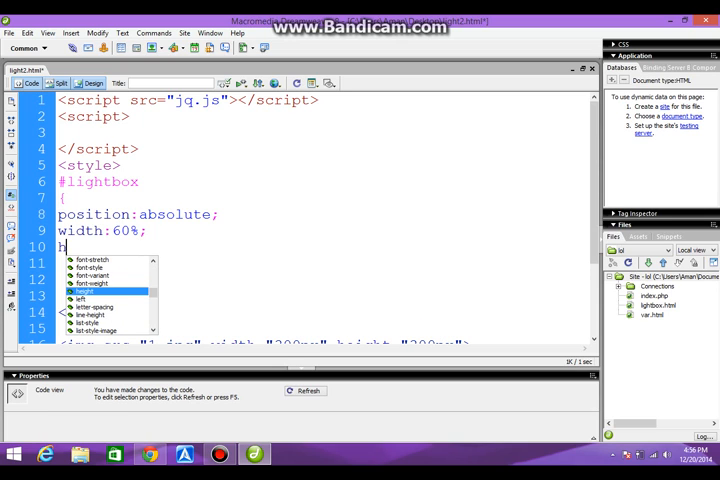
type("eight:")
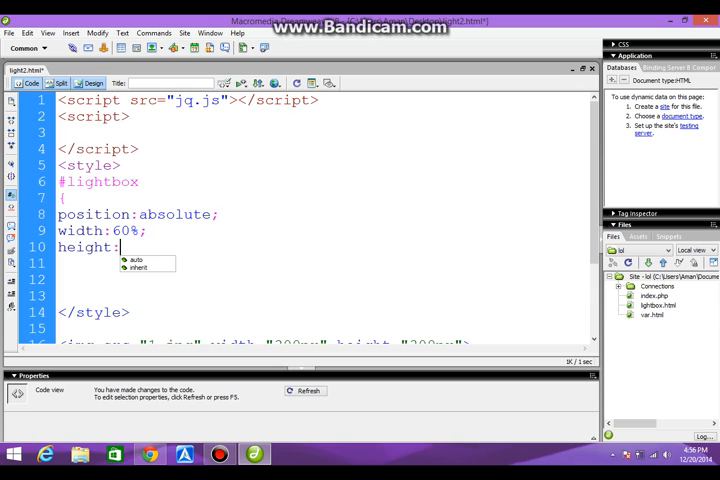
type("40%;")
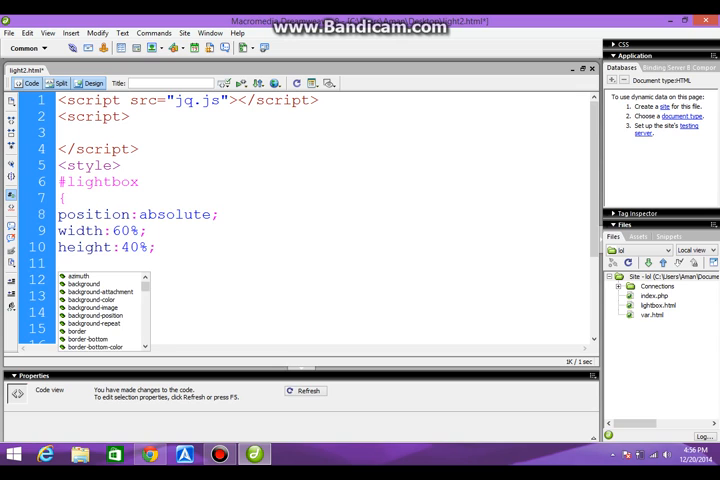
Add left 20%, top 10%, a 10px solid black border and display:none to #lightbox
type("left:20%;")
left_click(326, 280)
type("h")
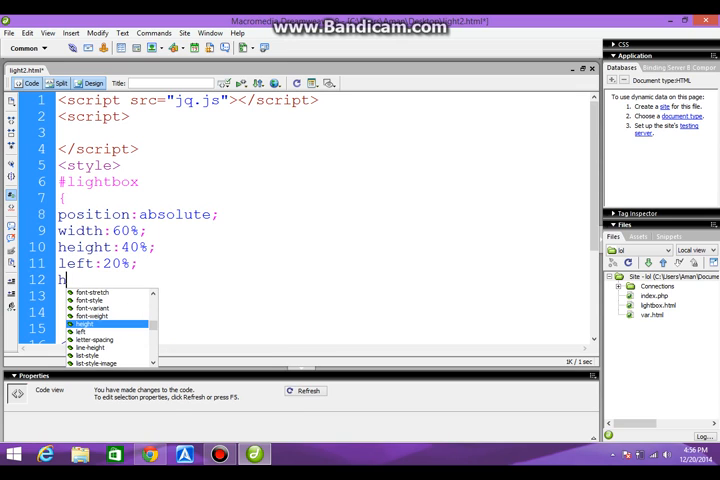
type("op")
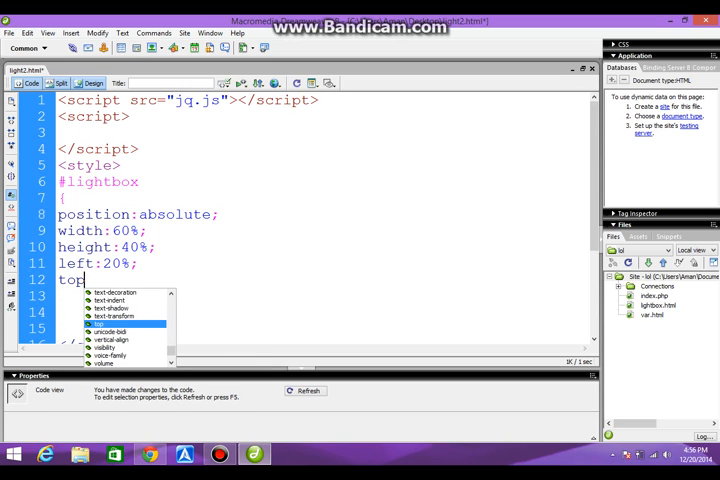
type(":10%;")
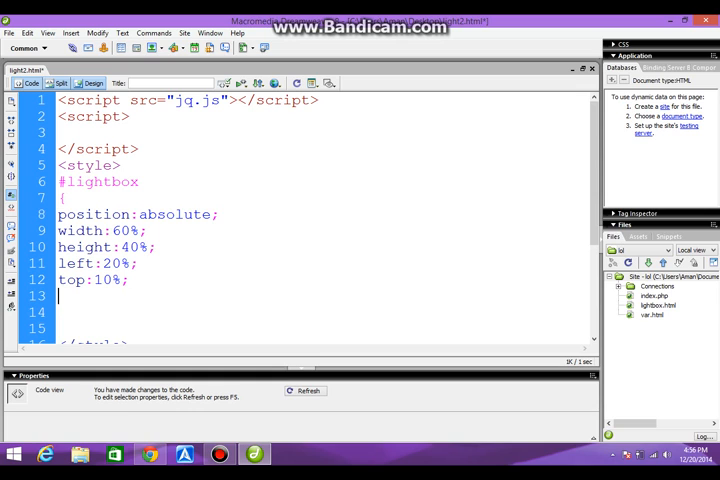
type("b")
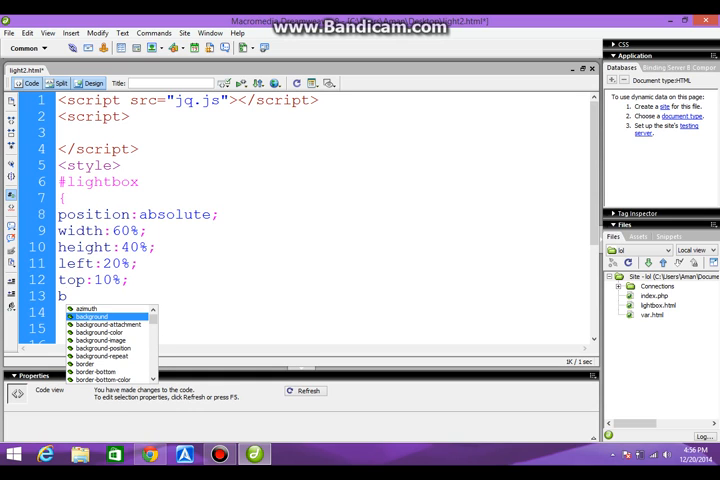
type("order:")
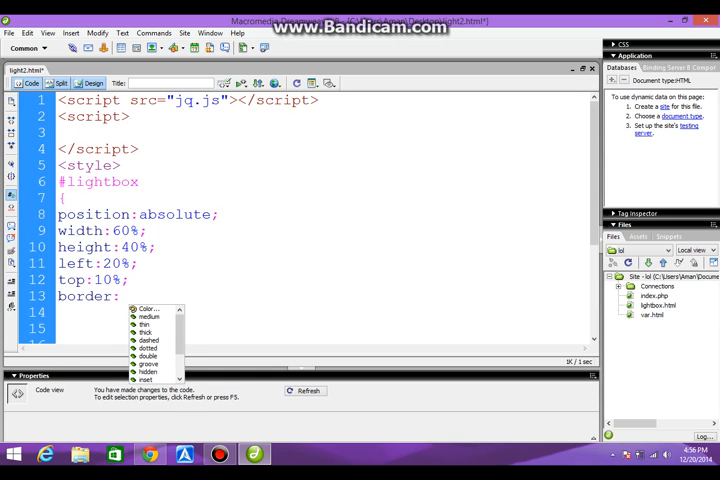
type("10 px")
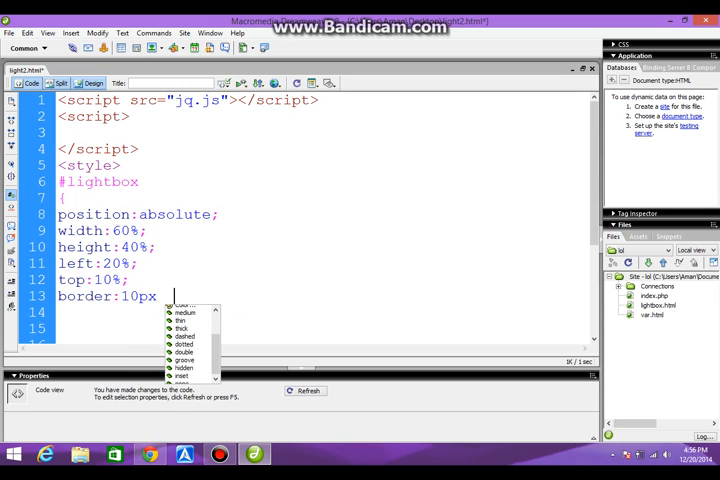
type("solid black;")
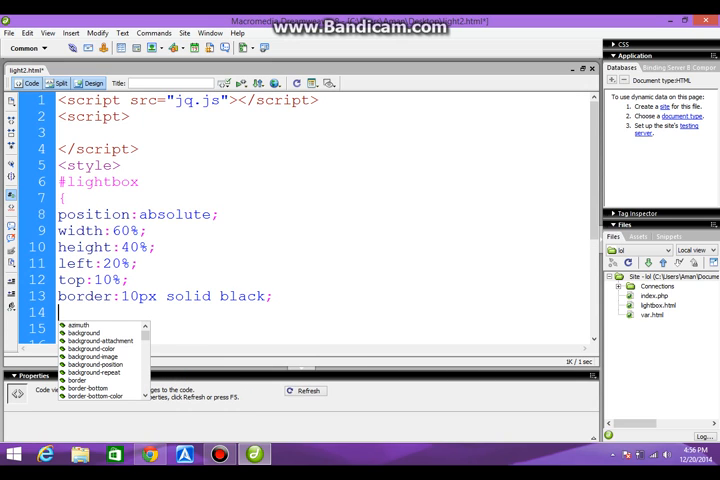
type("display:")
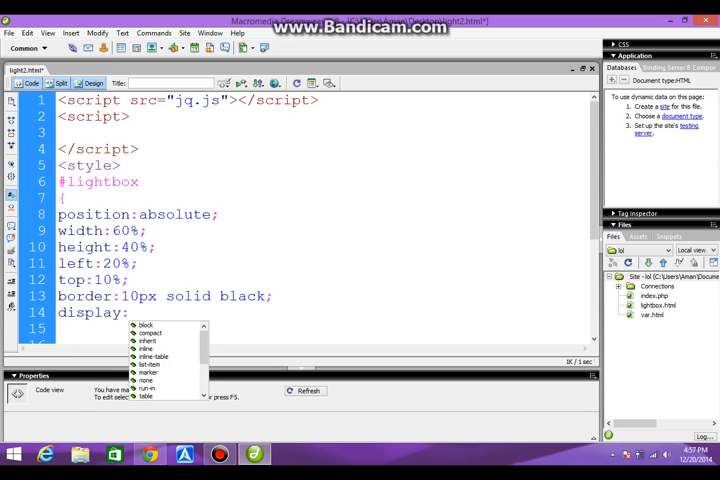
left_click(146, 380)
type("}")
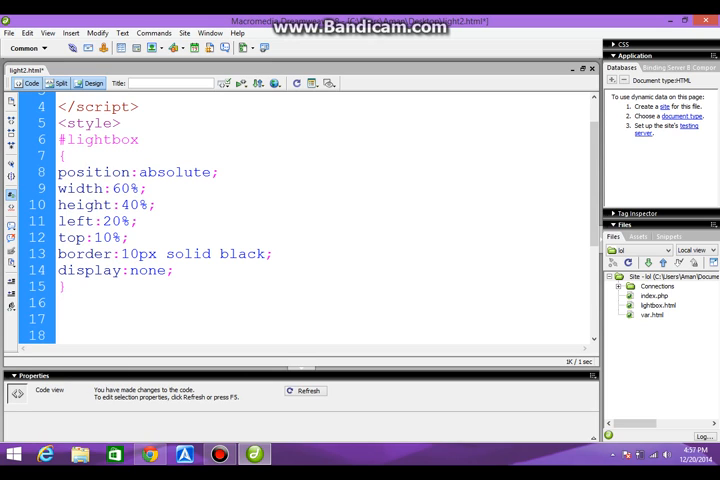
Add a #lightbox img rule with width 100% and height auto
type("#1")
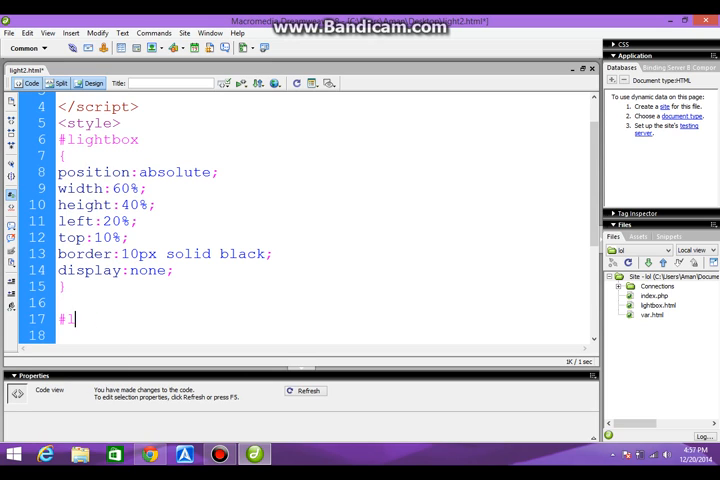
type("igh")
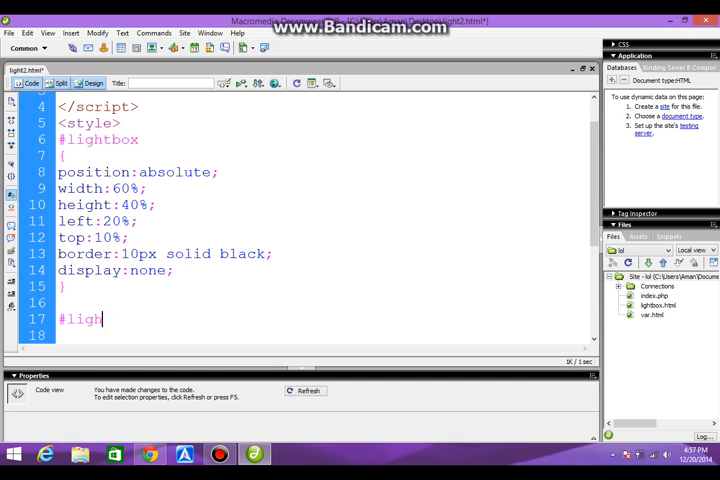
type("tbox img")
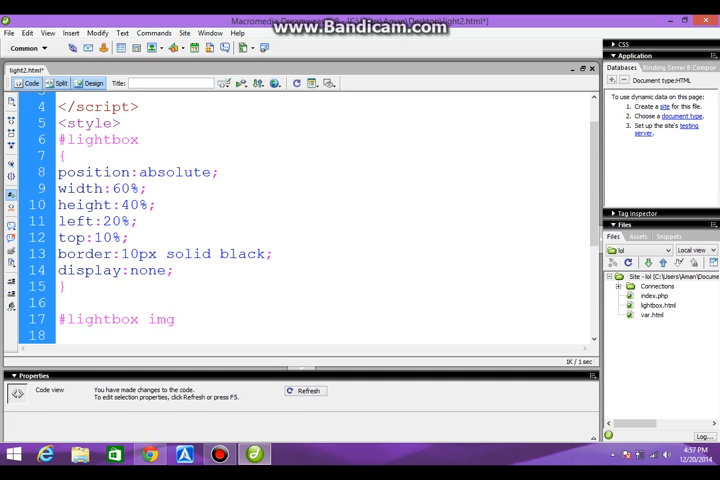
type("{widows:")
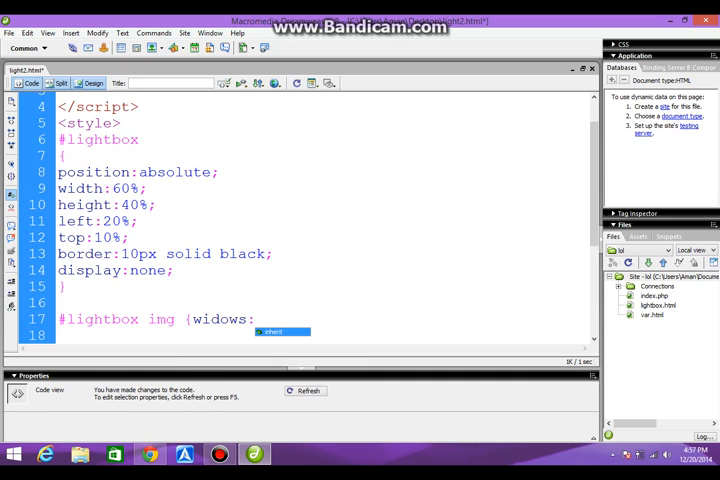
type("width")
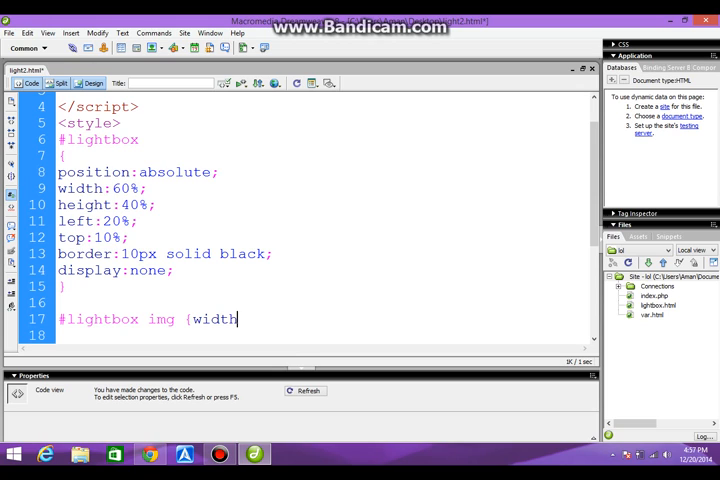
type(":1")
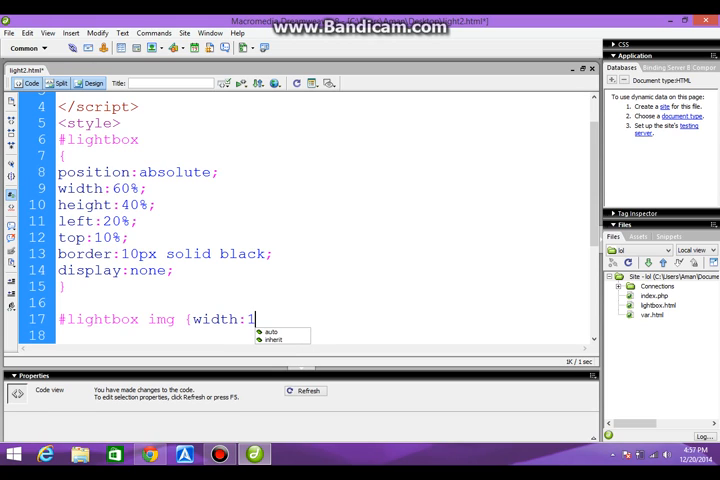
type("00%;")
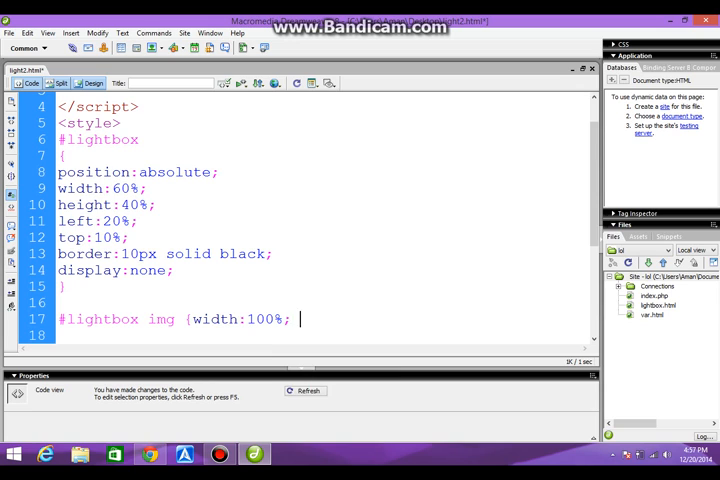
type("height:a")
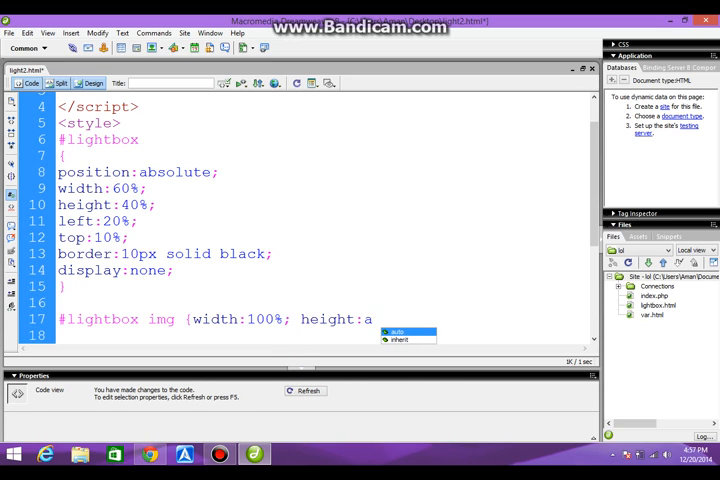
type("uto")
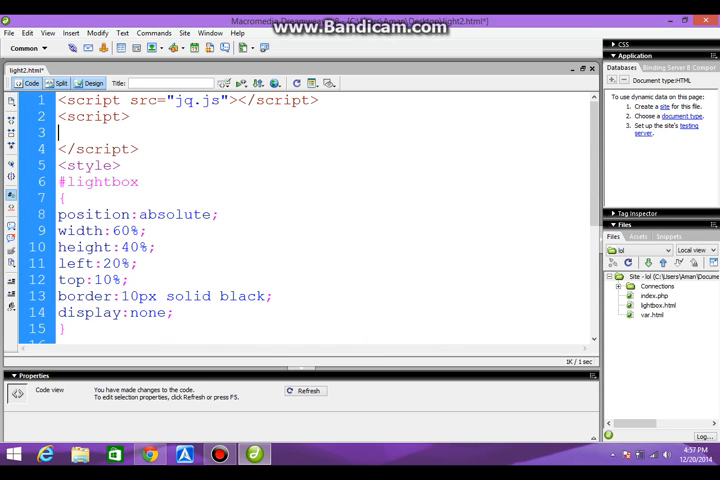
Write the jQuery $(document).ready(function(){ wrapper in the script block
type("$ (do")
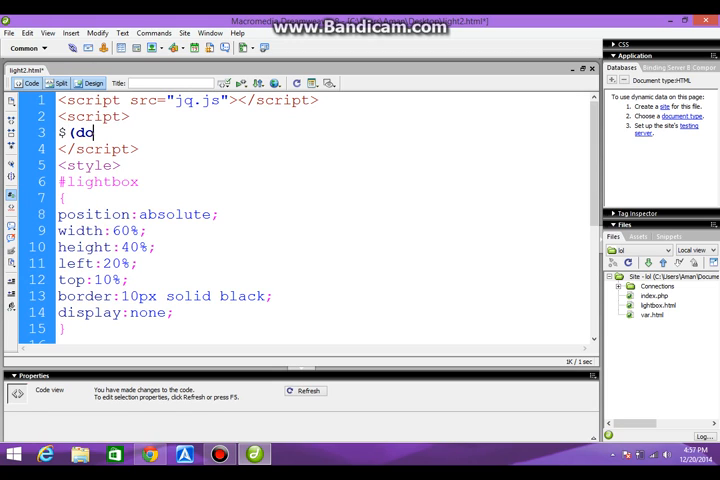
type("cument.")
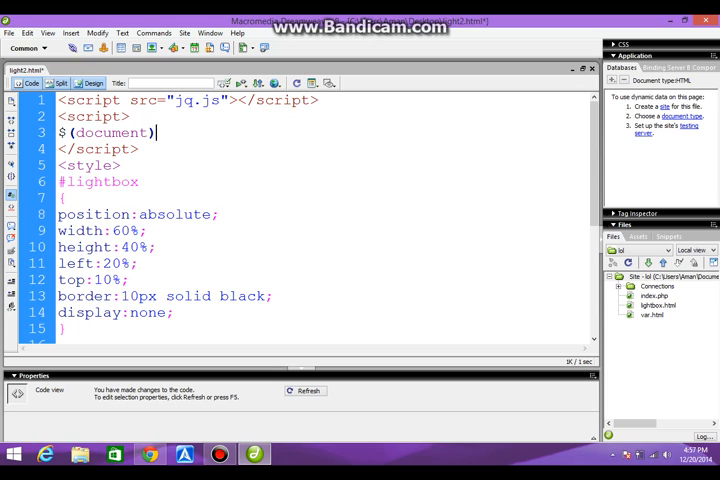
type(".read")
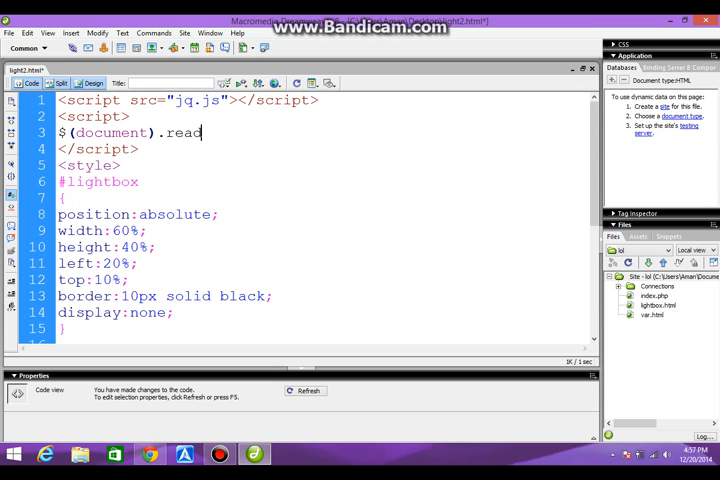
type("y(")
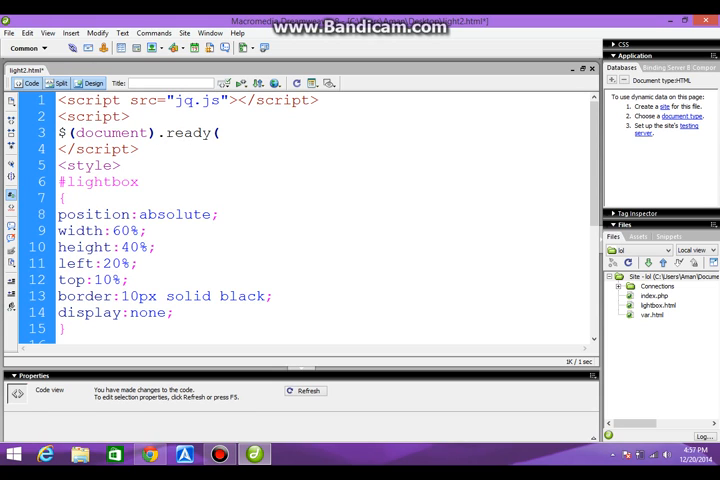
type("functio")
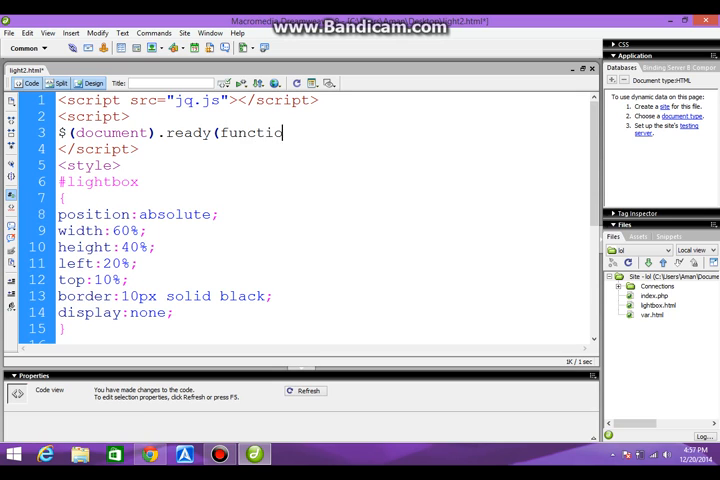
type("n() {")
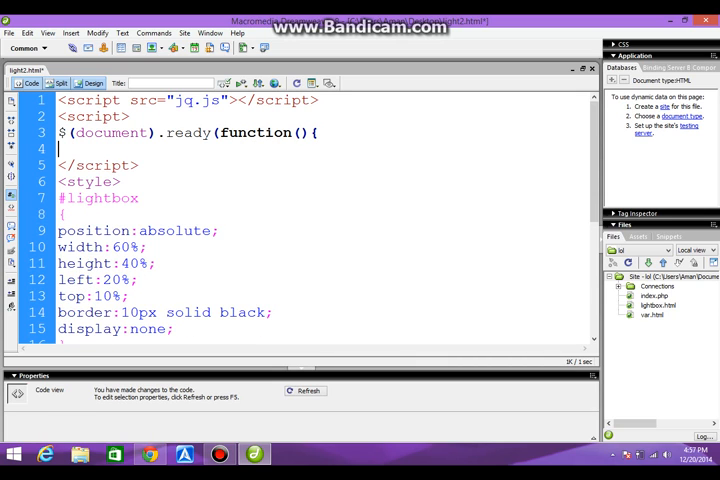
Start an $("img").click(function handler inside document ready
type("$ (")
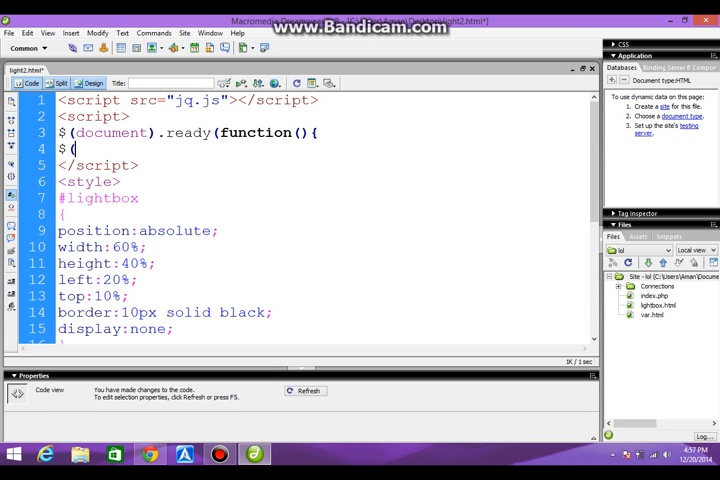
type("\"img\").")
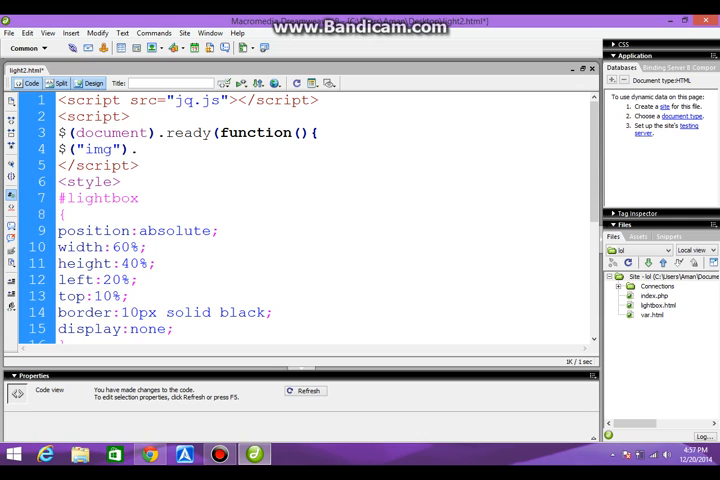
type("click(")
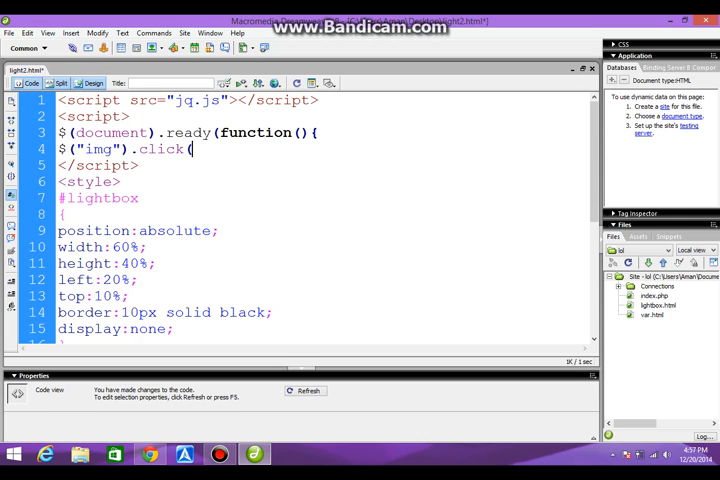
type("function() {")
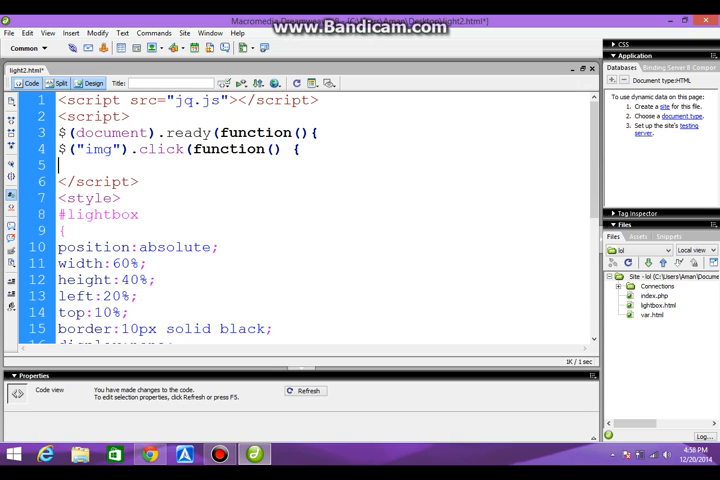
Store the clicked image's src with var imagesrc=$(this).attr("src");
type("v")
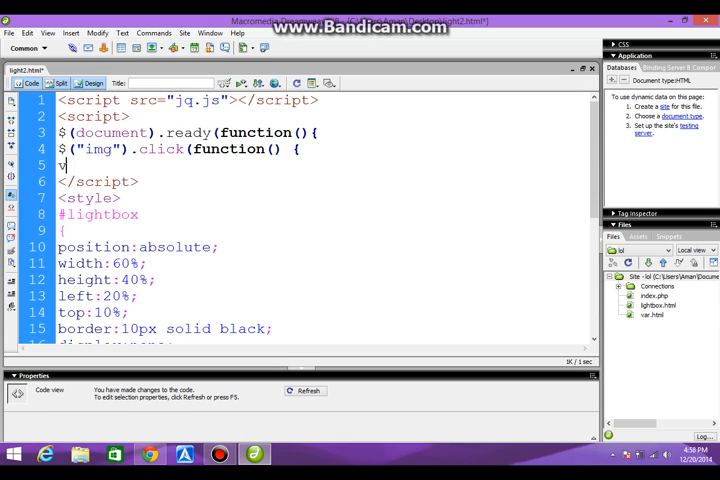
type("ar image")
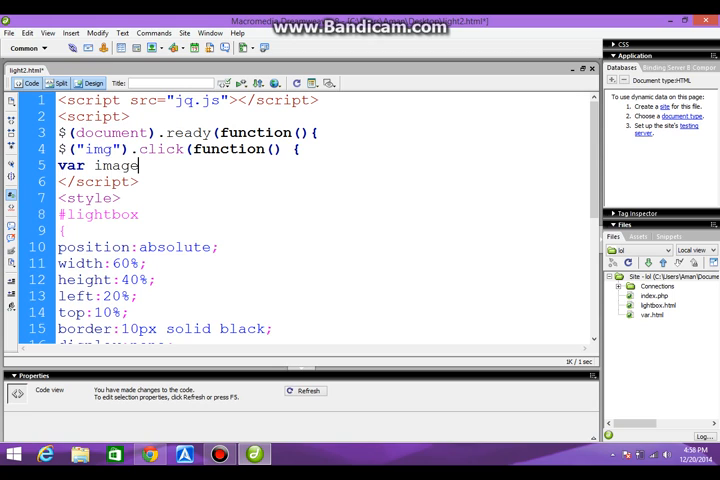
type("src")
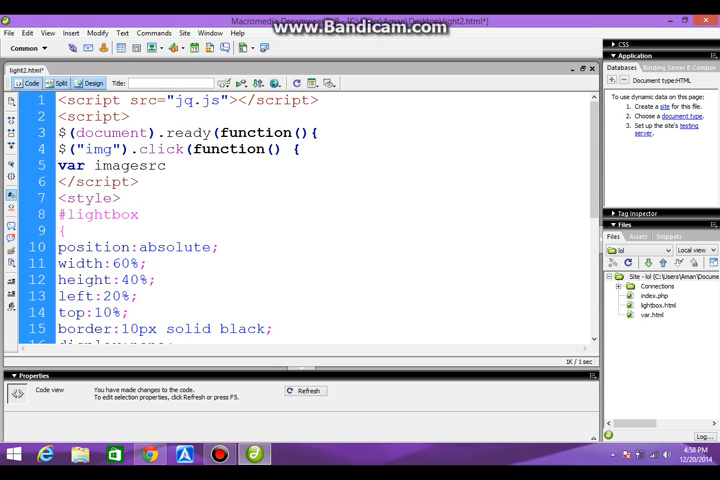
type("=")
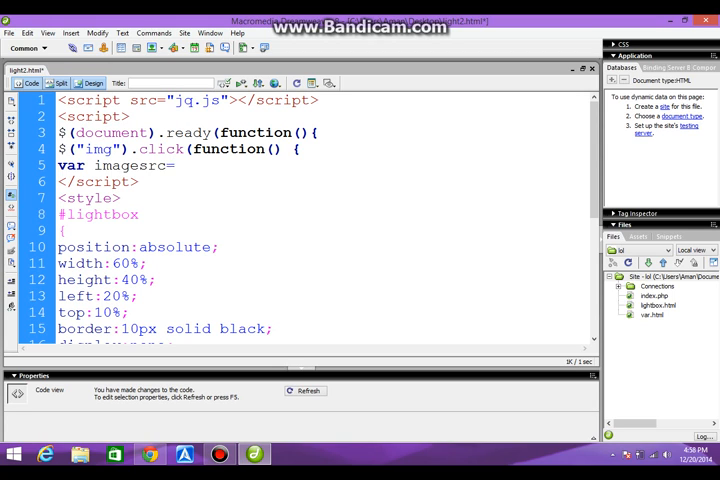
type("$a")
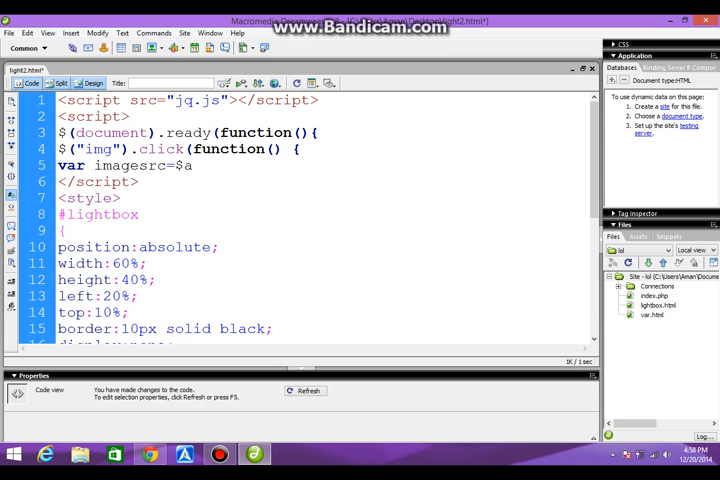
type("(this")
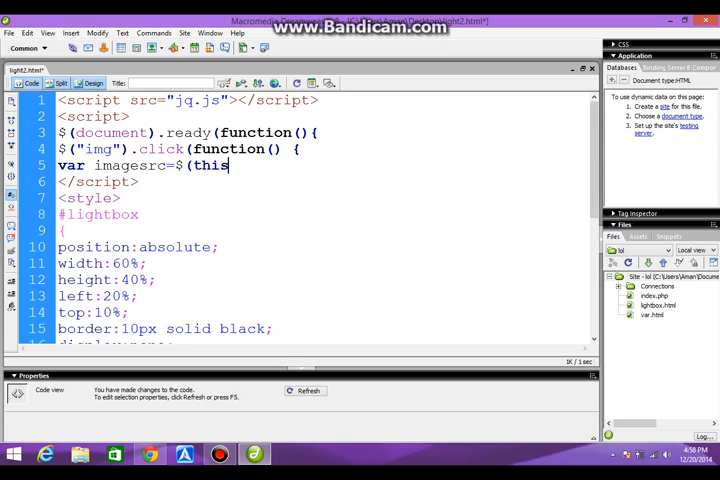
type(").")
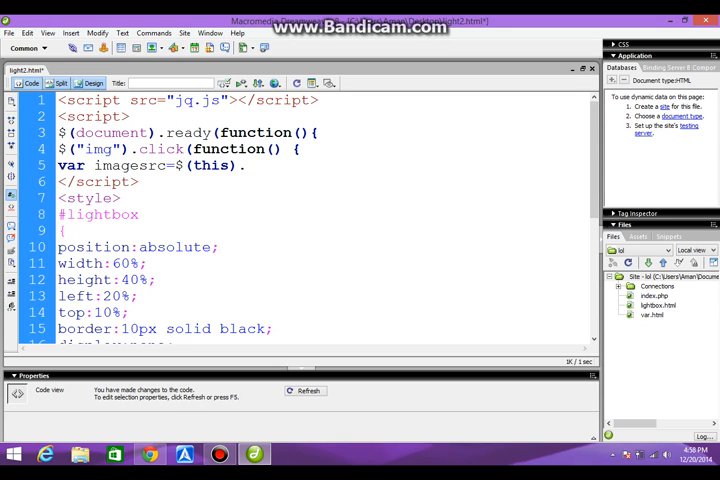
type(".attr")
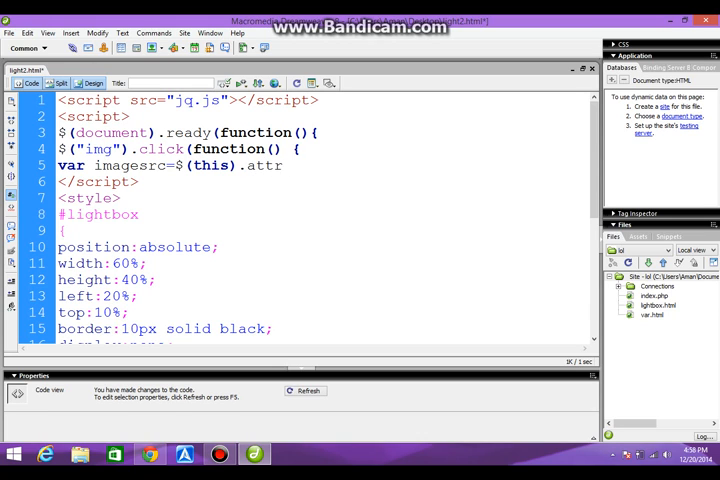
type("(\"src")
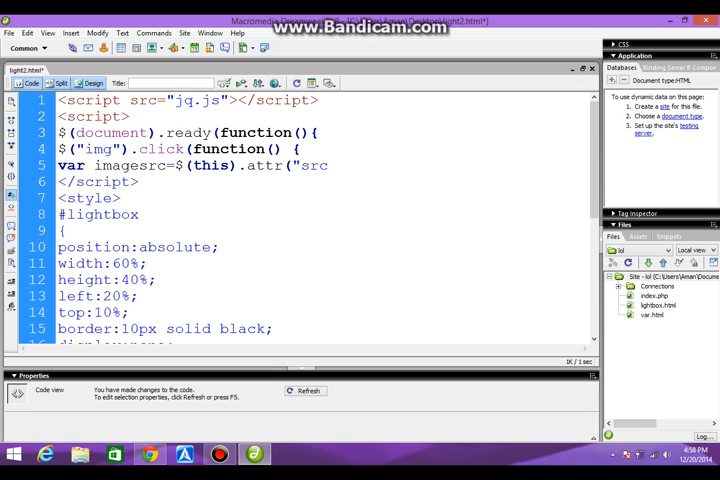
type("\");")
type("$")
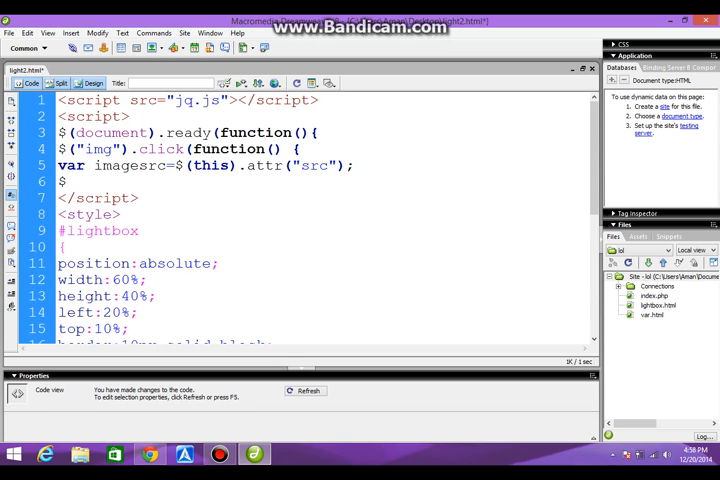
Write $("#lightbox").toggle(200) to show or hide the lightbox on click
type("(")
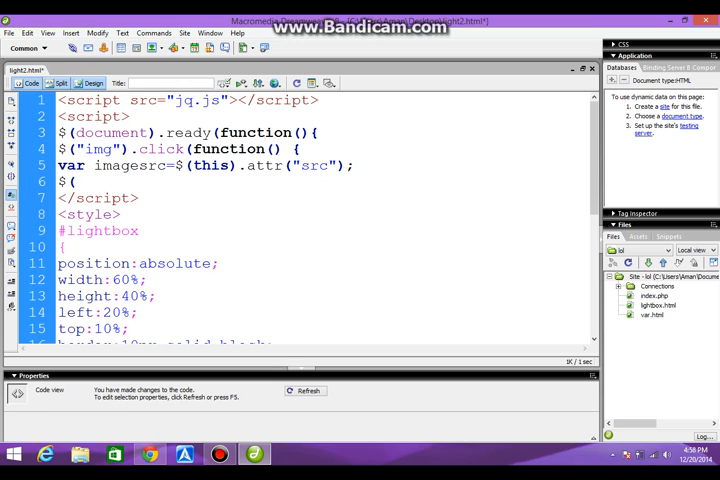
type("\"#1")
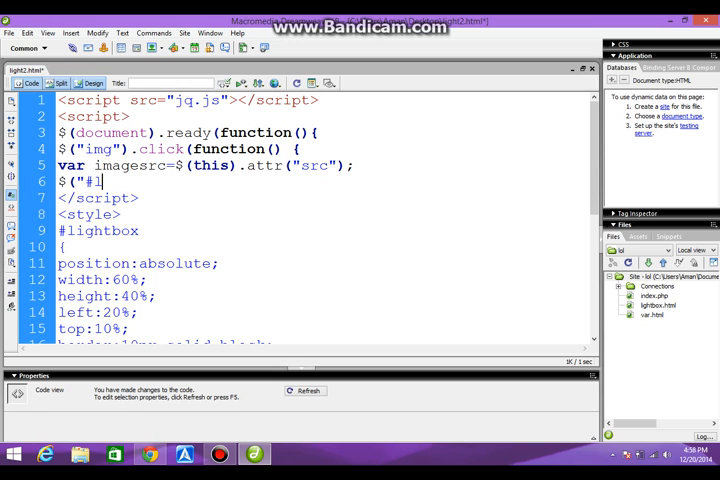
type("lightbox")
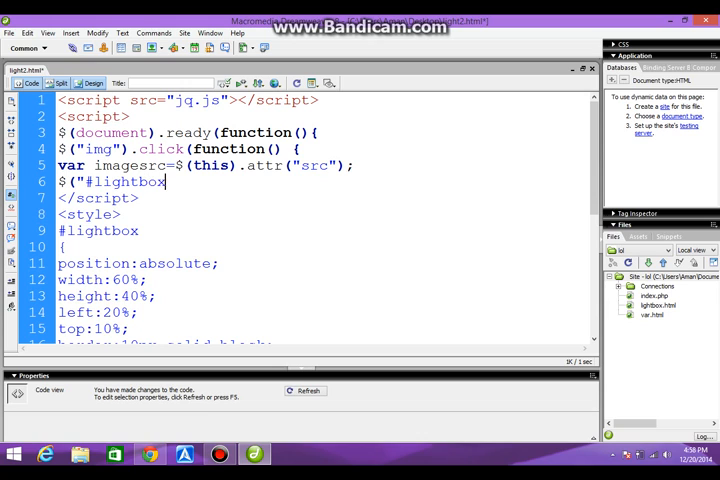
type("\")")
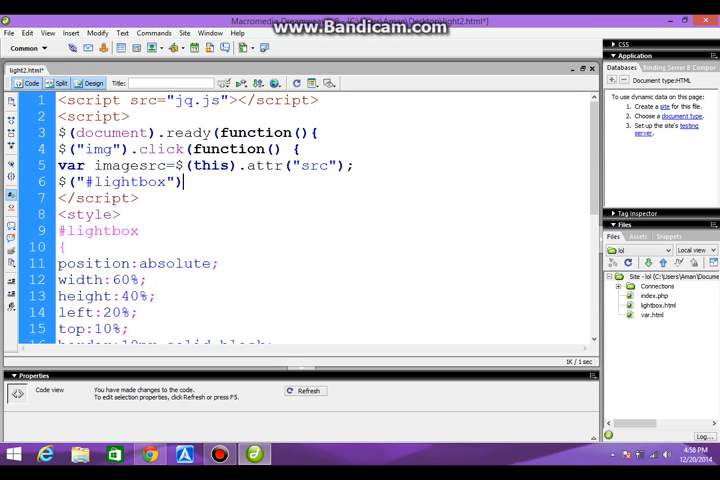
type(".toggle(2")
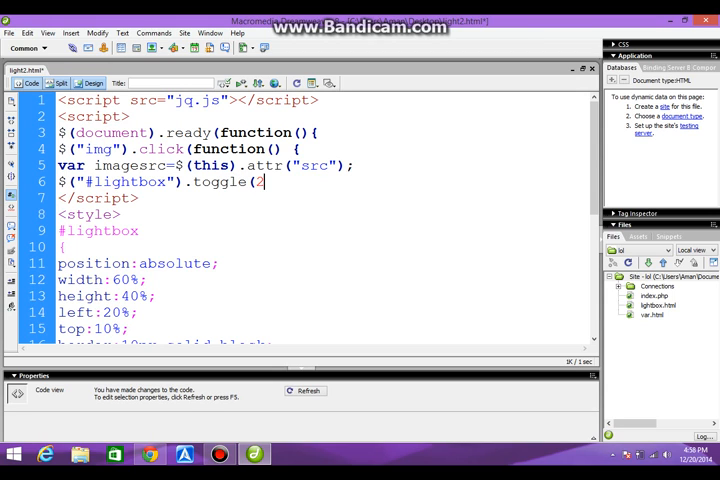
type("00)")
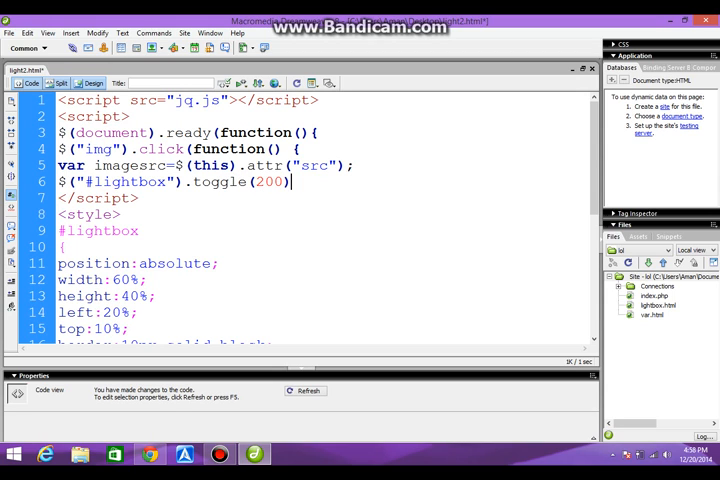
Chain .html("<img src="+imagesrc+">") and close the click handler with });
type(".html(")
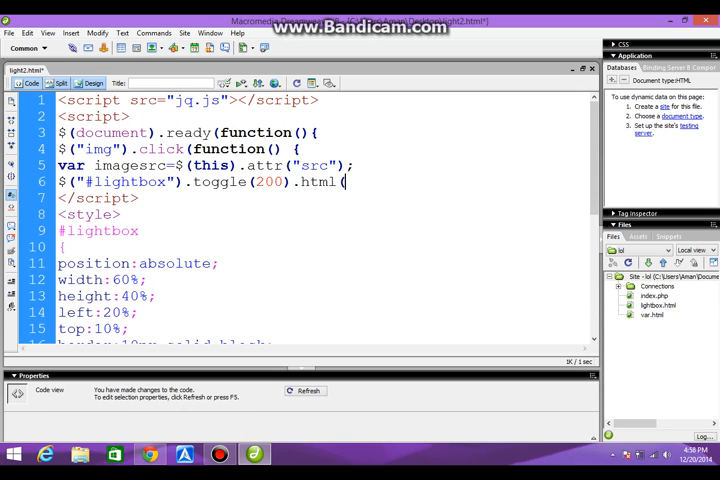
type("\"<")
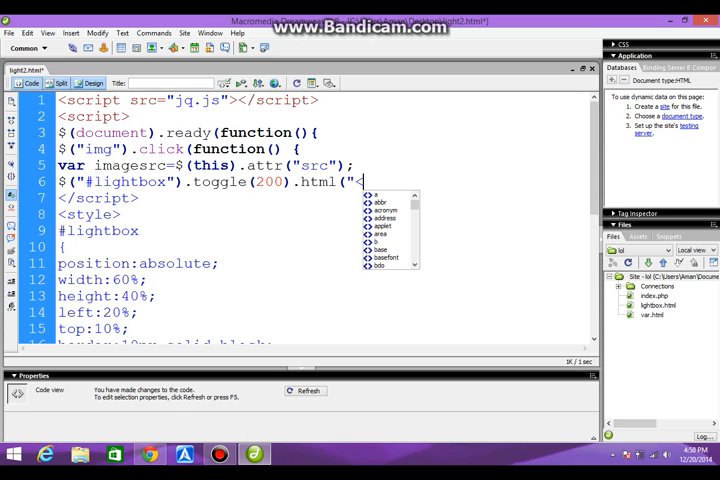
type("img s")
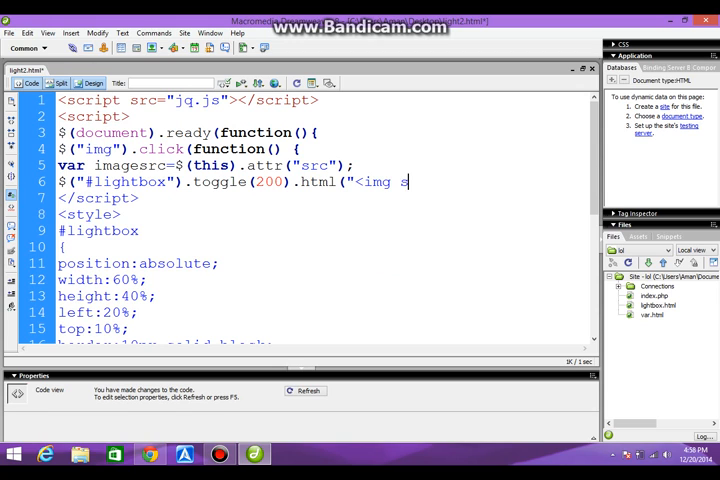
type("rc=\"")
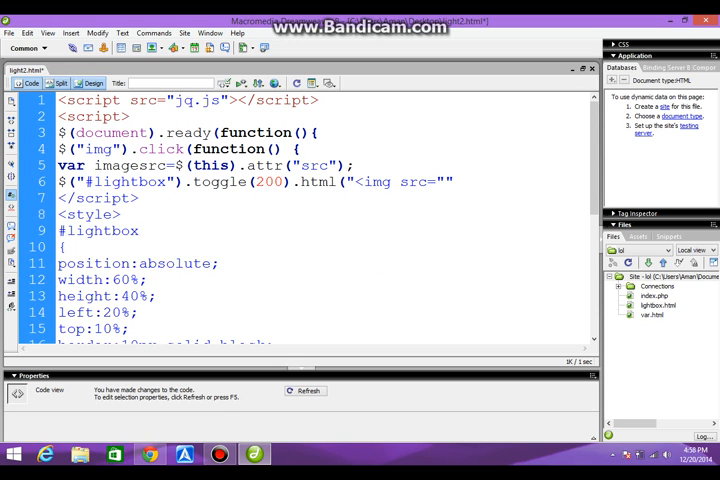
type("+")
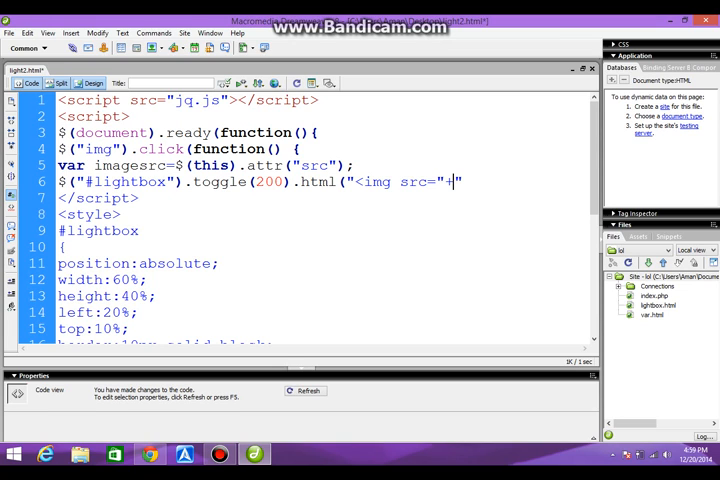
type("ima")
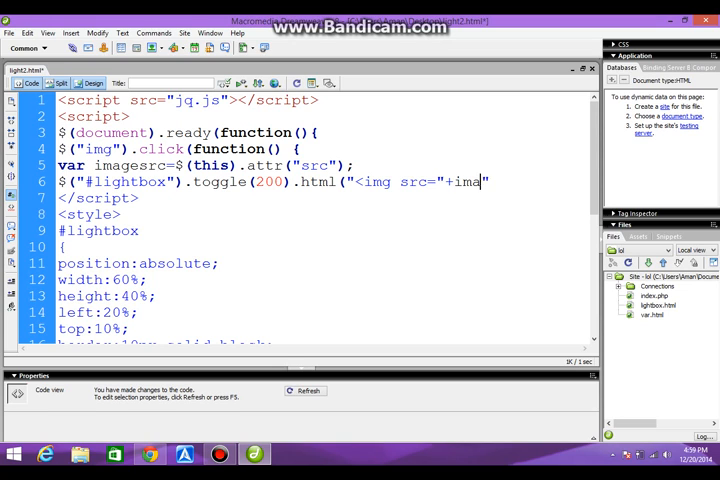
type("gesrc+")
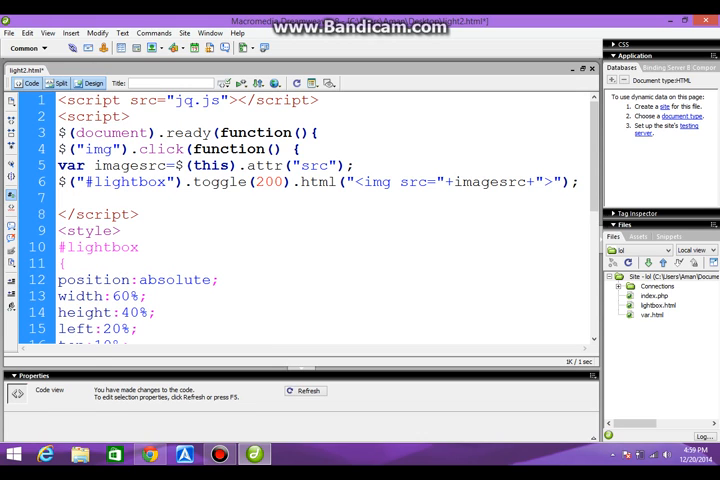
type("});")
type("$")
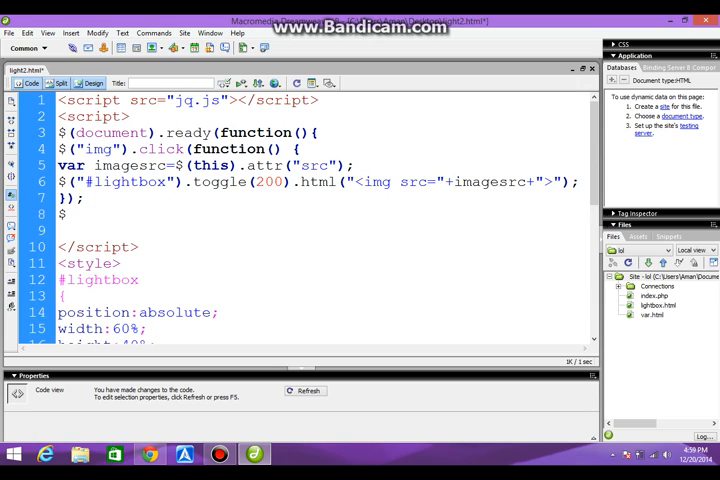
Start a second handler $("#lightbox").click(function(){ for the lightbox itself
type("(")
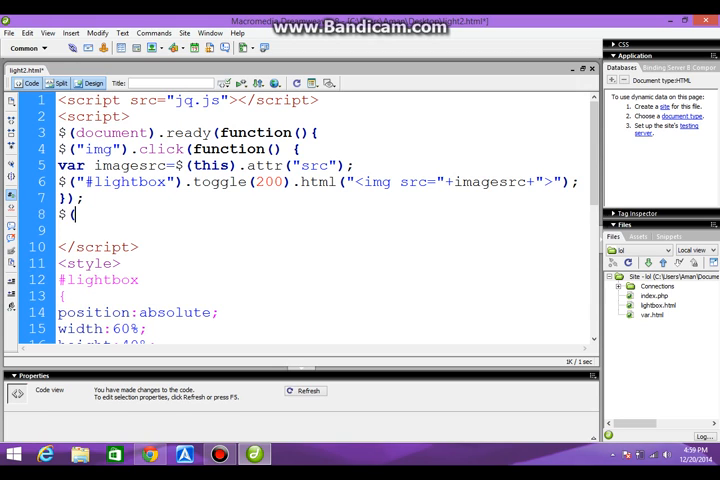
type("li")
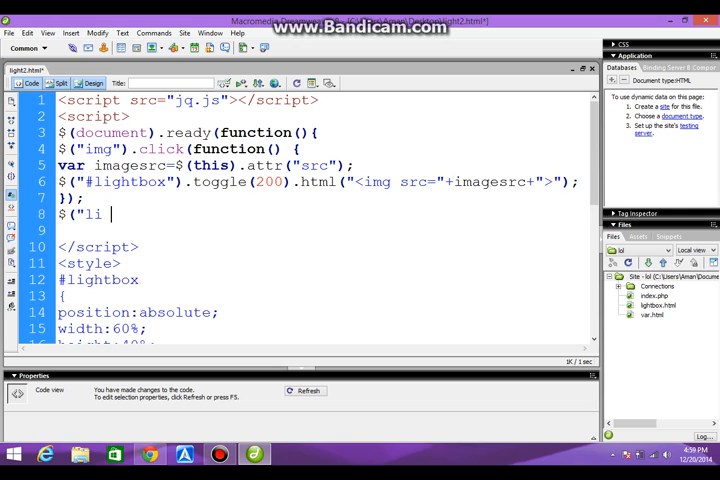
key("BackSpace")
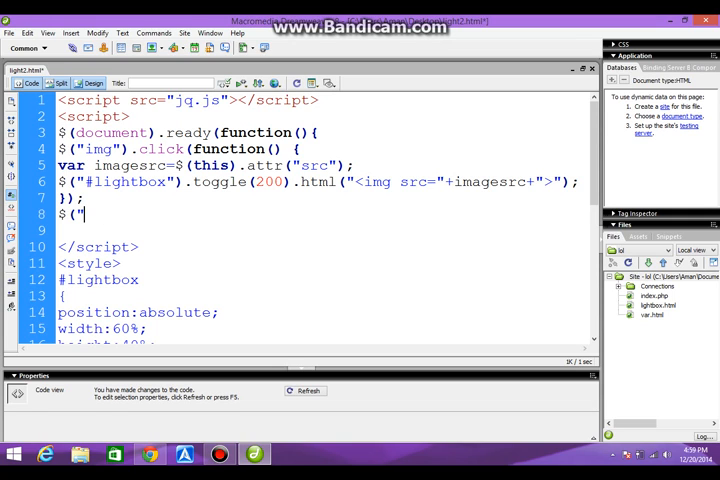
type("#")
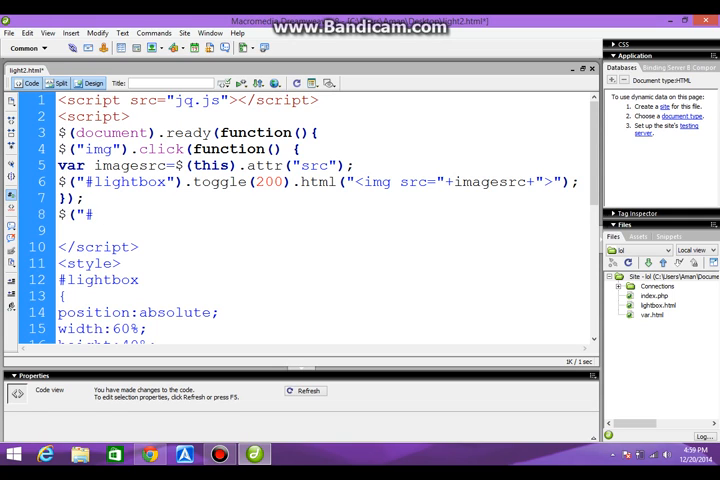
type("lightbox\").")
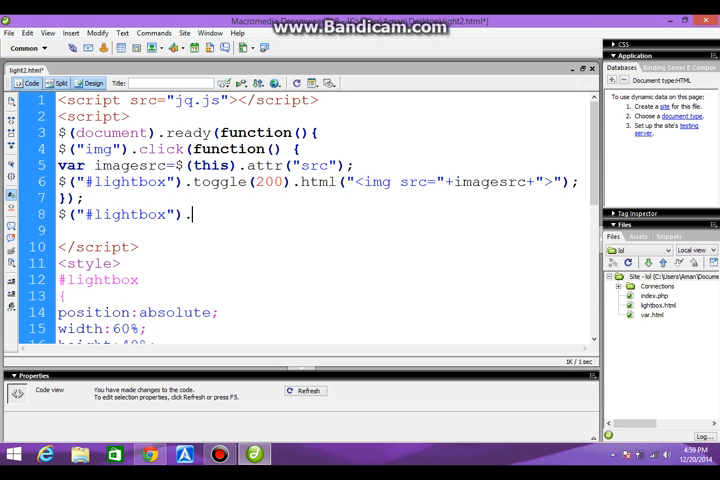
type("clic")
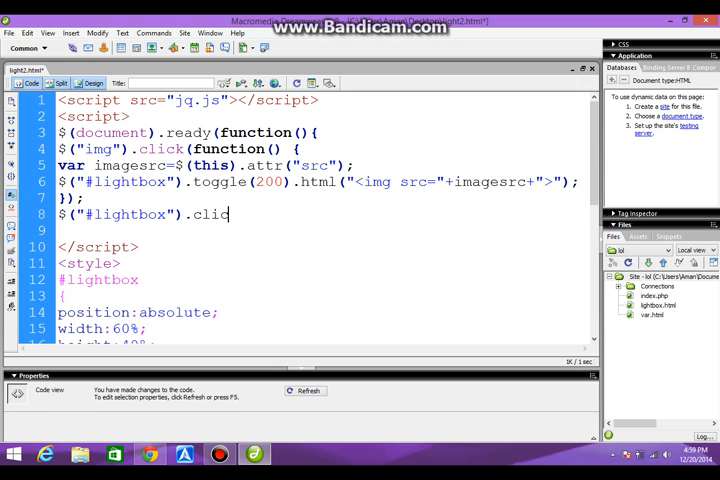
type("k(fu")
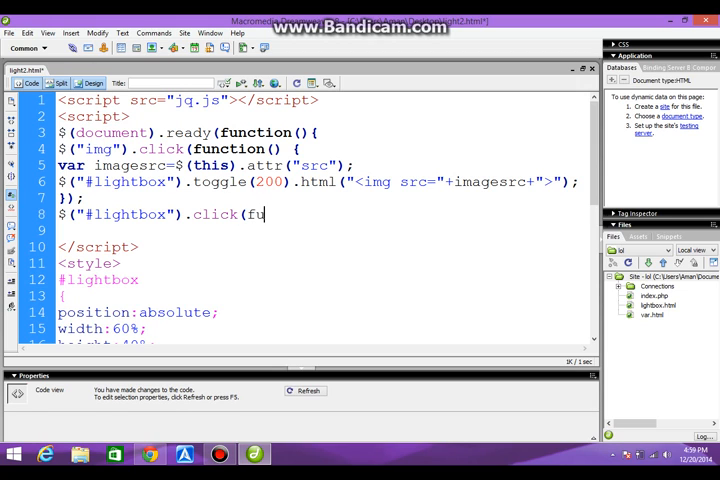
type("nction")
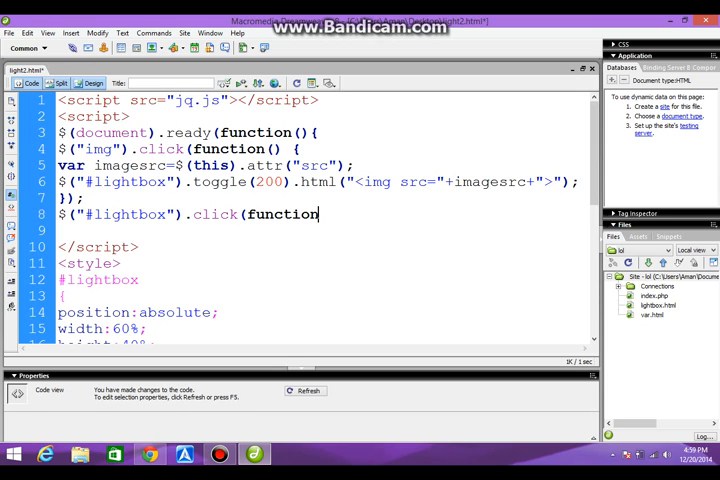
type("() {")
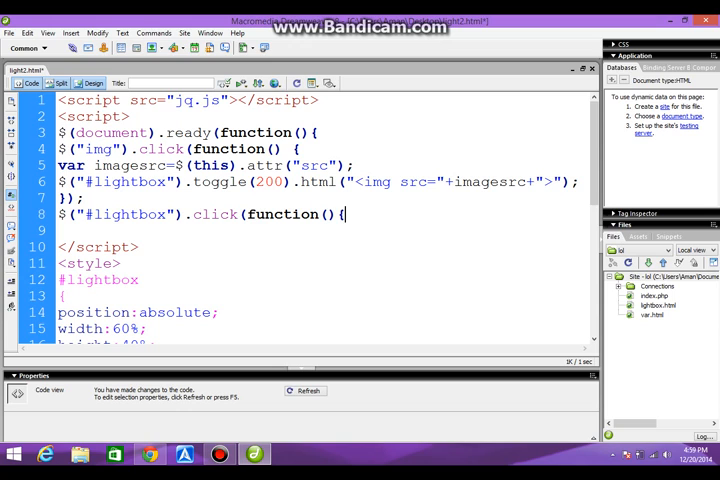
Hide the lightbox with $(this).hide(200); and close the handler and ready function
type("$")
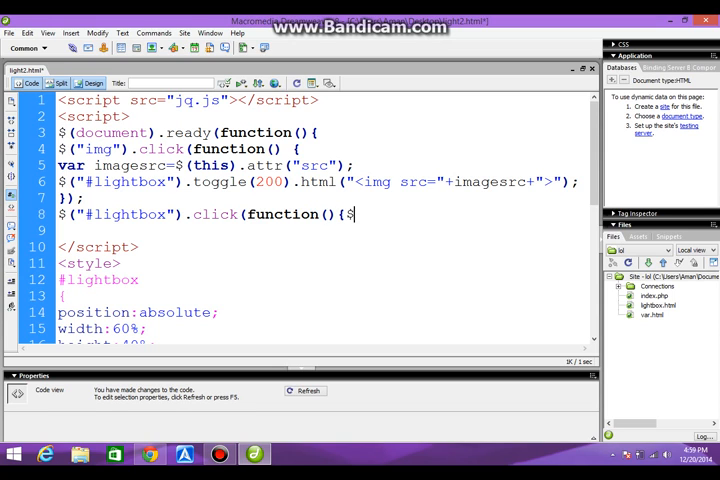
type("(thi")
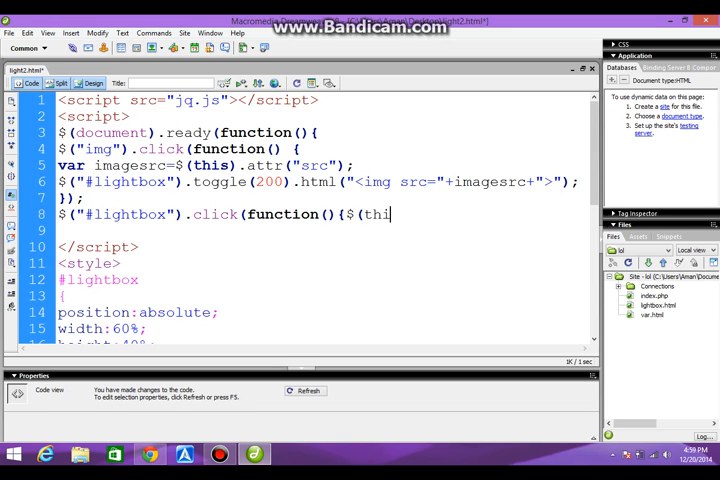
type("s).h")
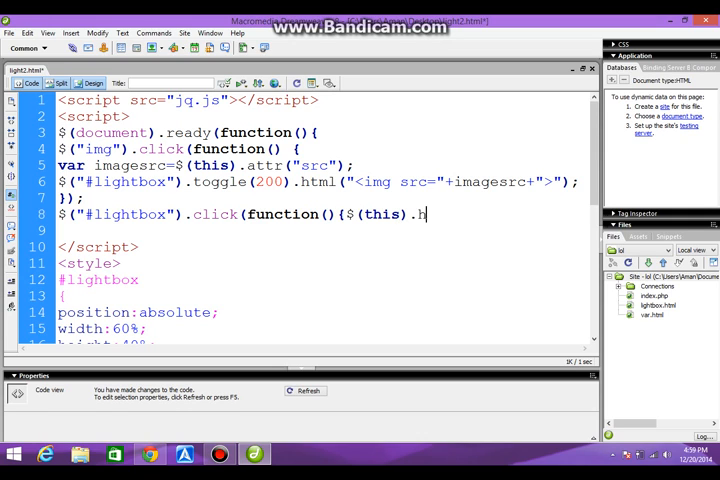
type("ide2")
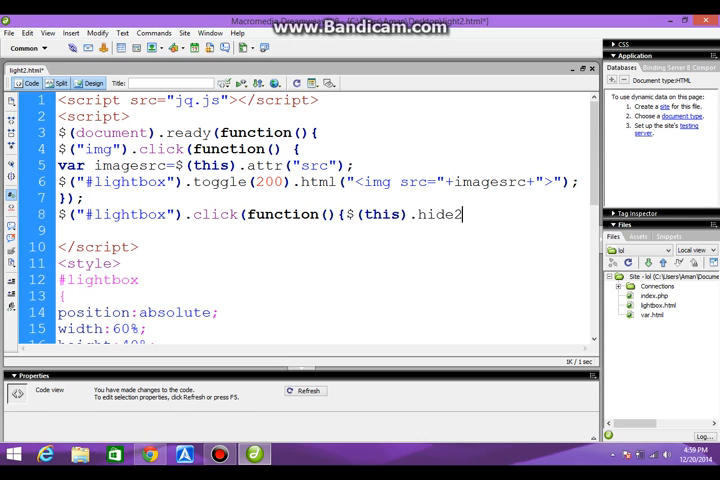
type("(200")
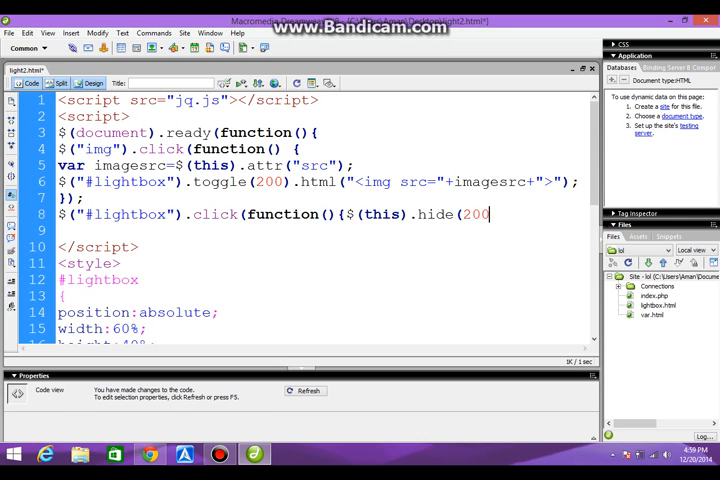
type(")")
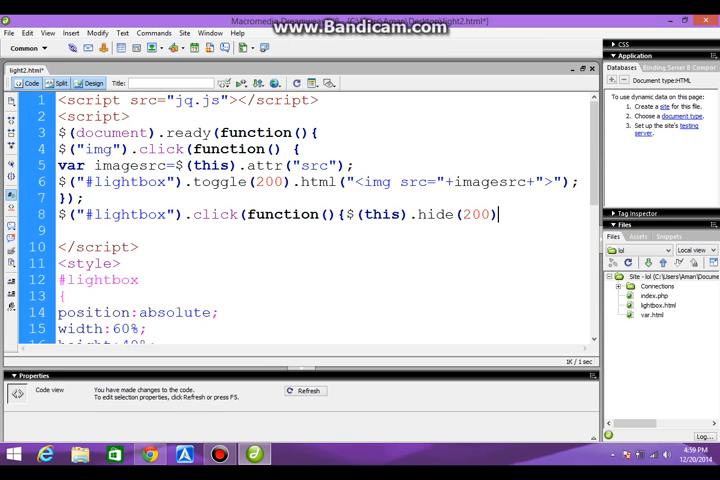
type(";")
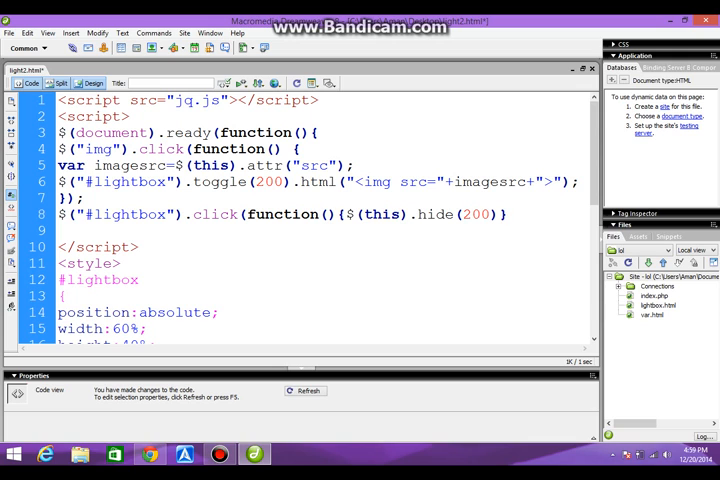
type("});")
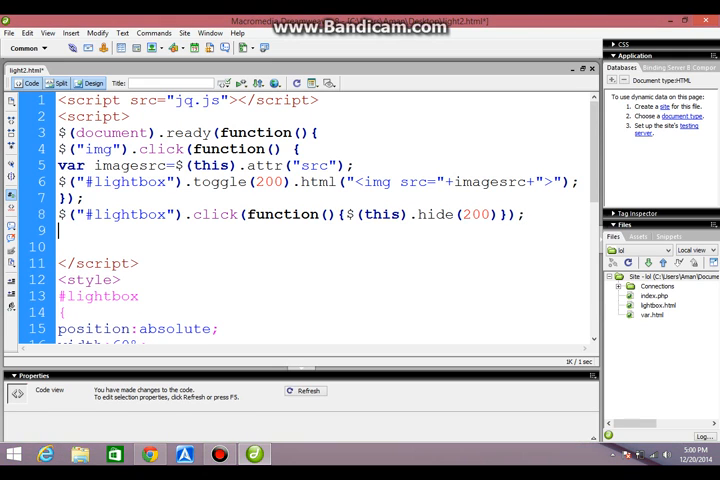
type(")")
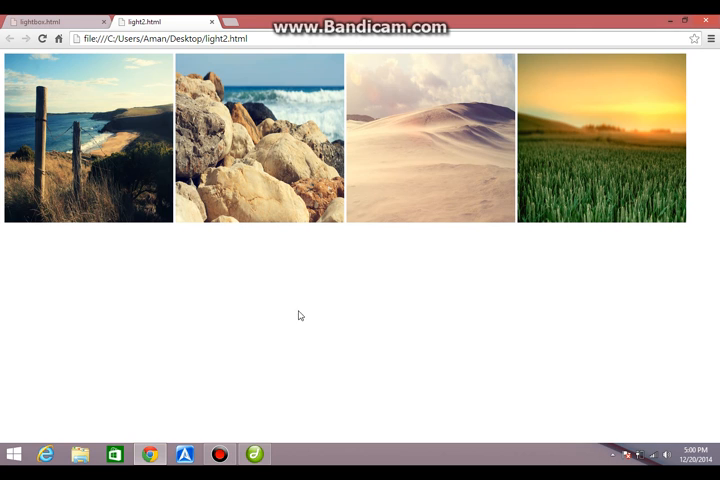
left_click(260, 138)
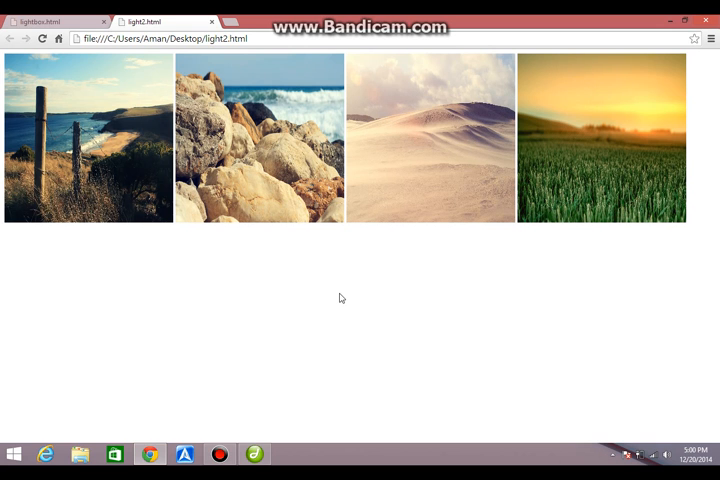
mouse_move(436, 172)
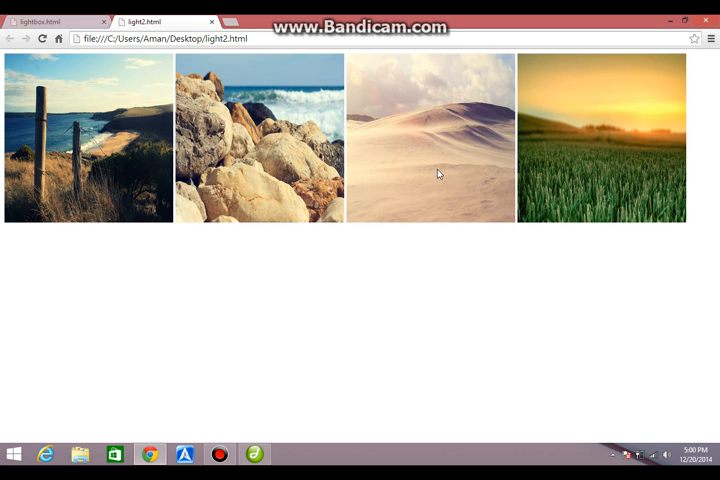
mouse_move(424, 352)
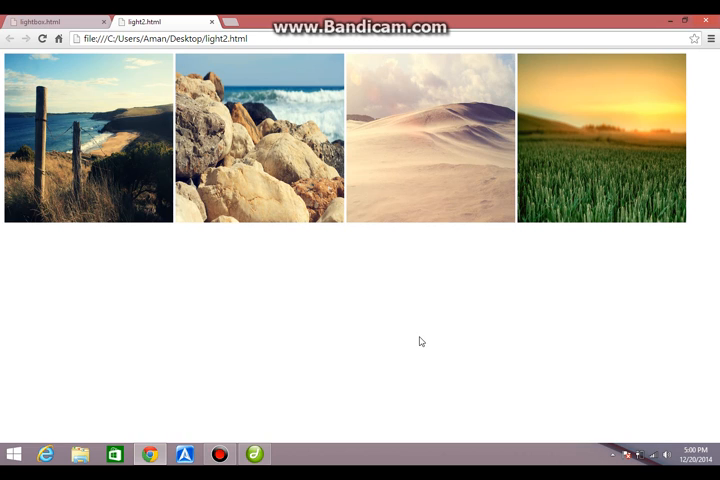
mouse_move(436, 184)
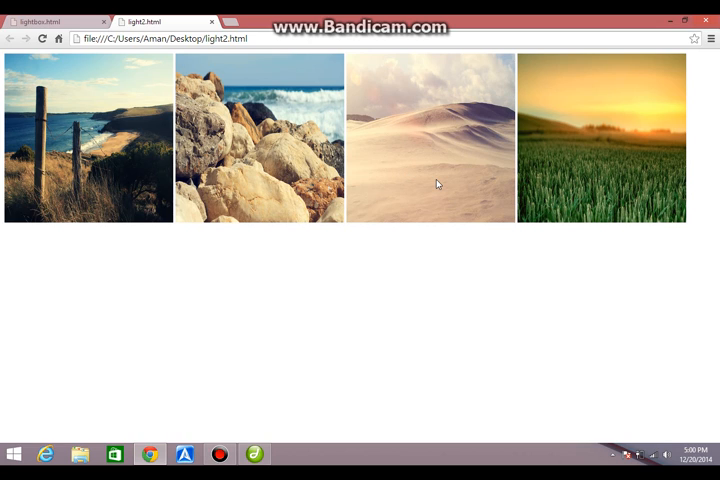
mouse_move(352, 148)
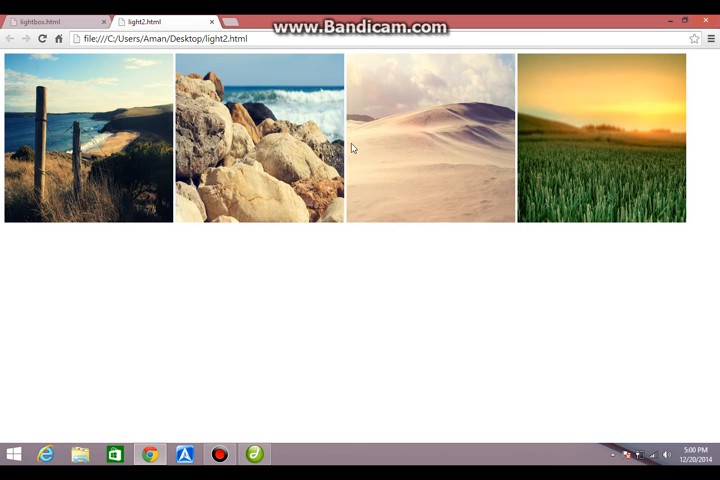
mouse_move(284, 232)
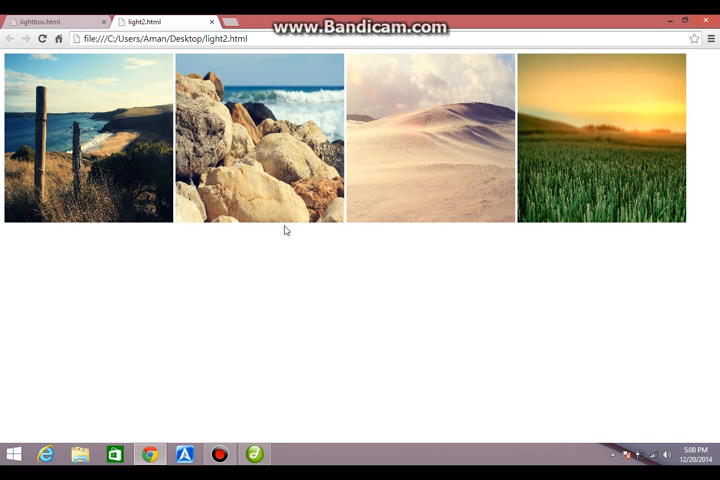
mouse_move(292, 236)
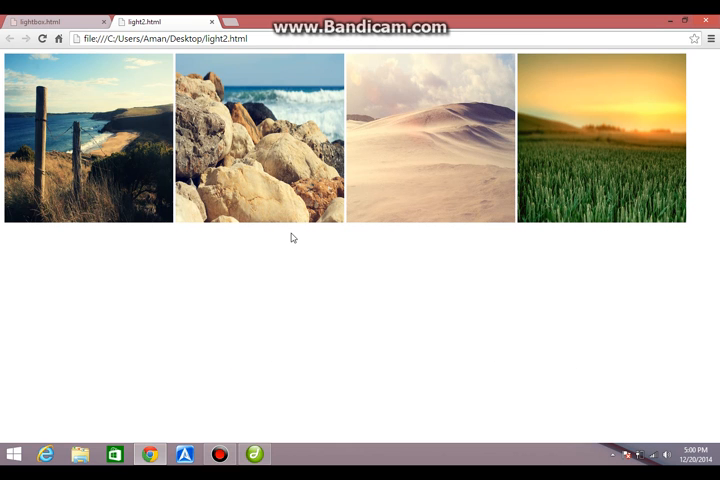